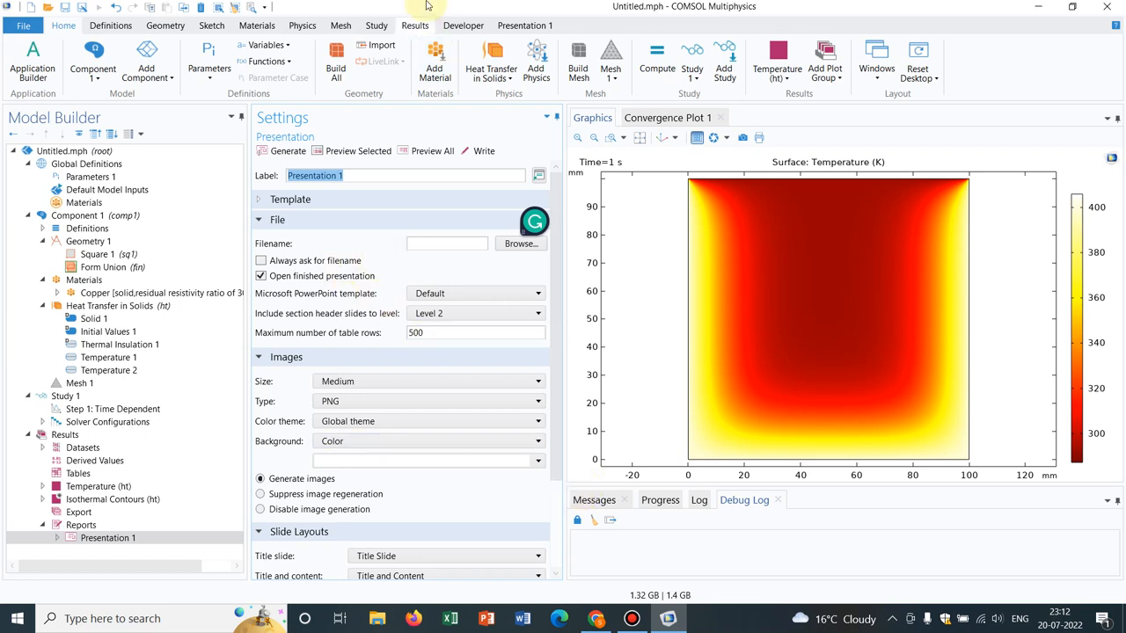
# Step: Show the Results ribbon tools while the Presentation 1 report settings stay open
pyautogui.click(415, 25)
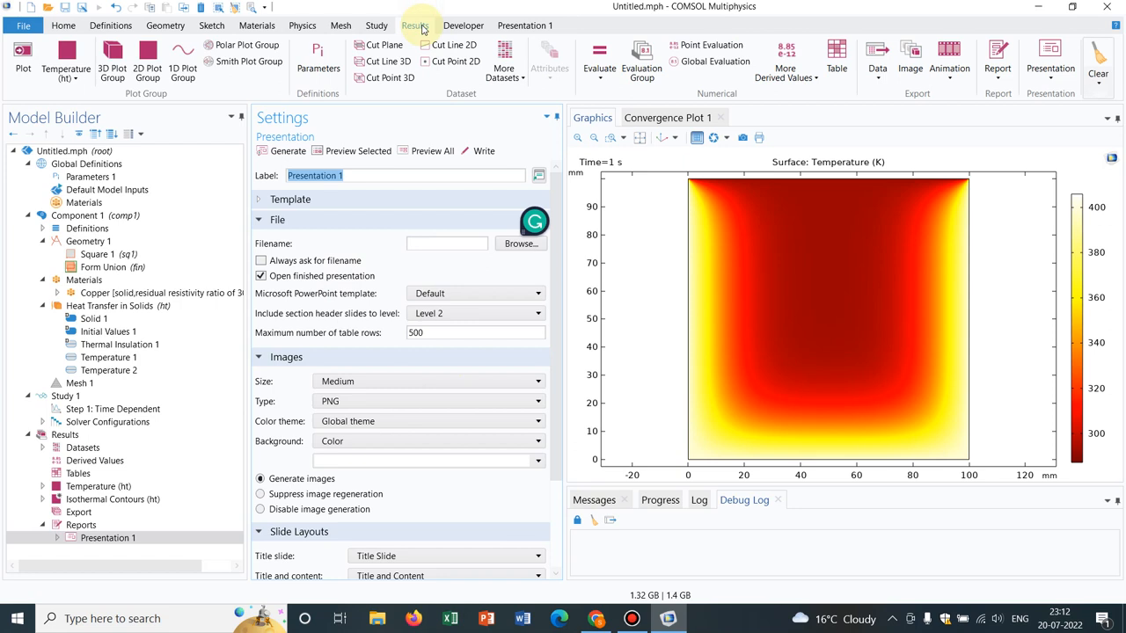
pyautogui.moveTo(207, 86)
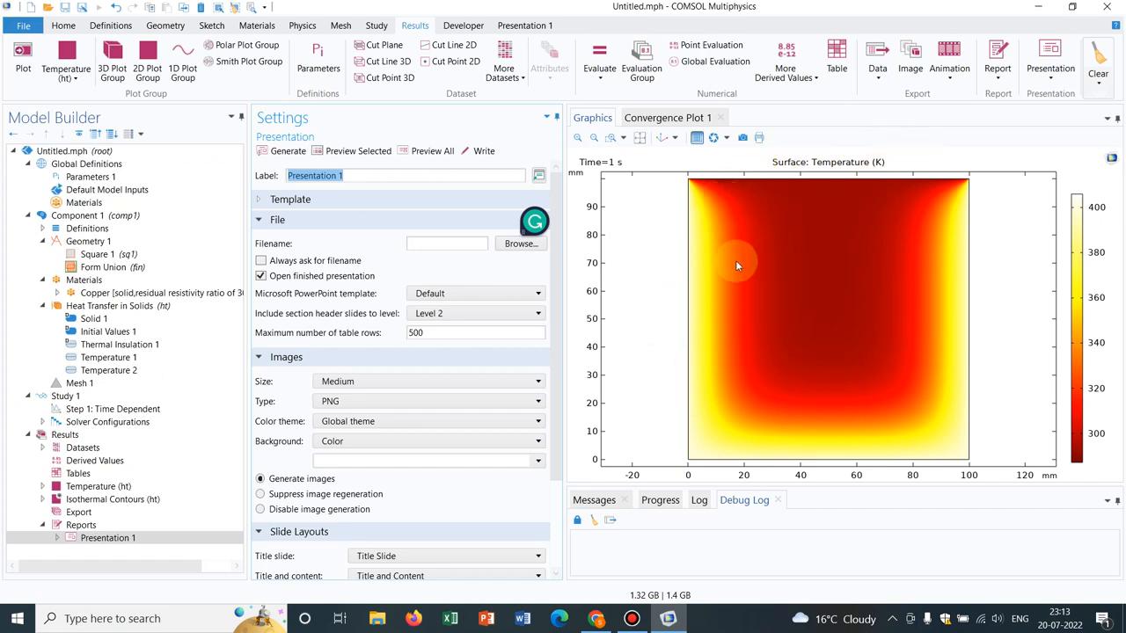
pyautogui.click(66, 57)
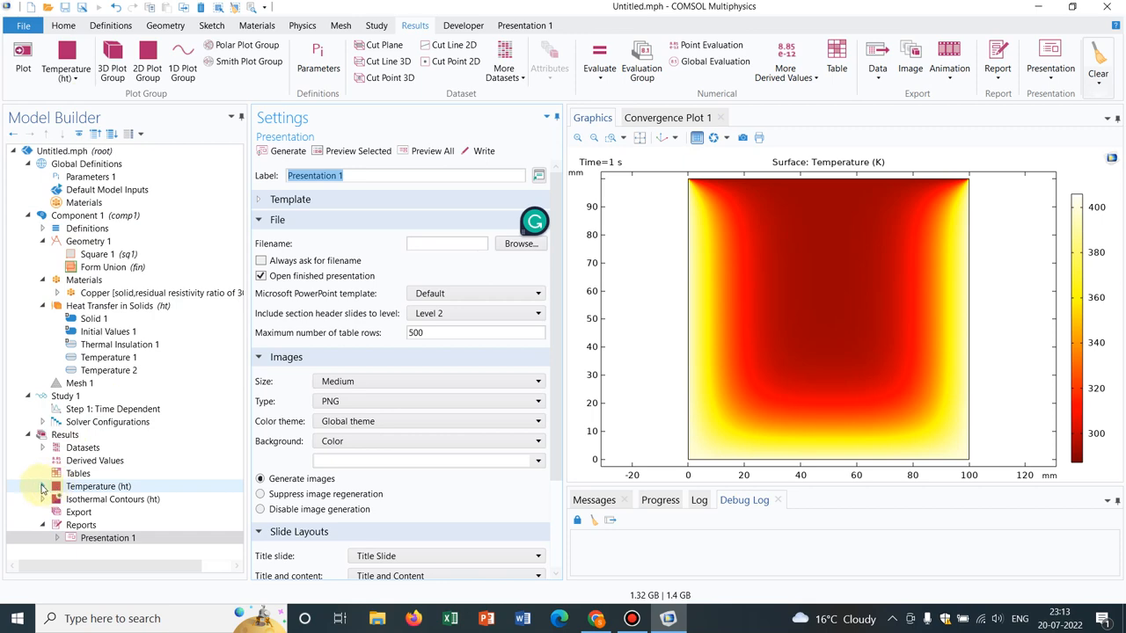
# Step: Inspect the Temperature surface plot, then display the Isothermal Contours plot and its Contour settings
pyautogui.click(42, 486)
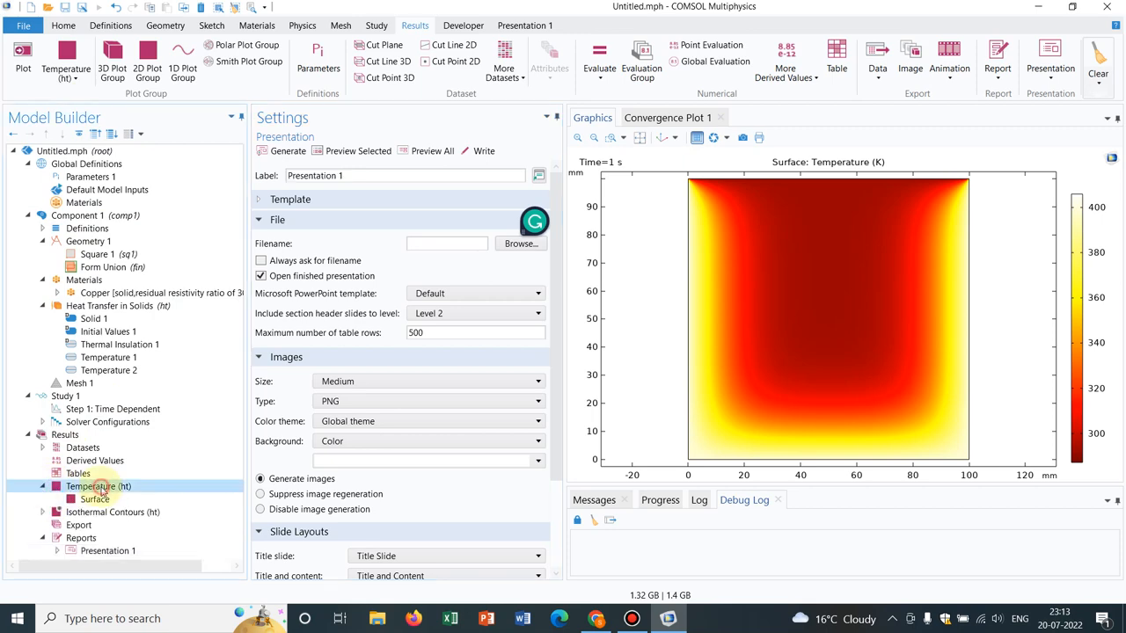
pyautogui.click(94, 499)
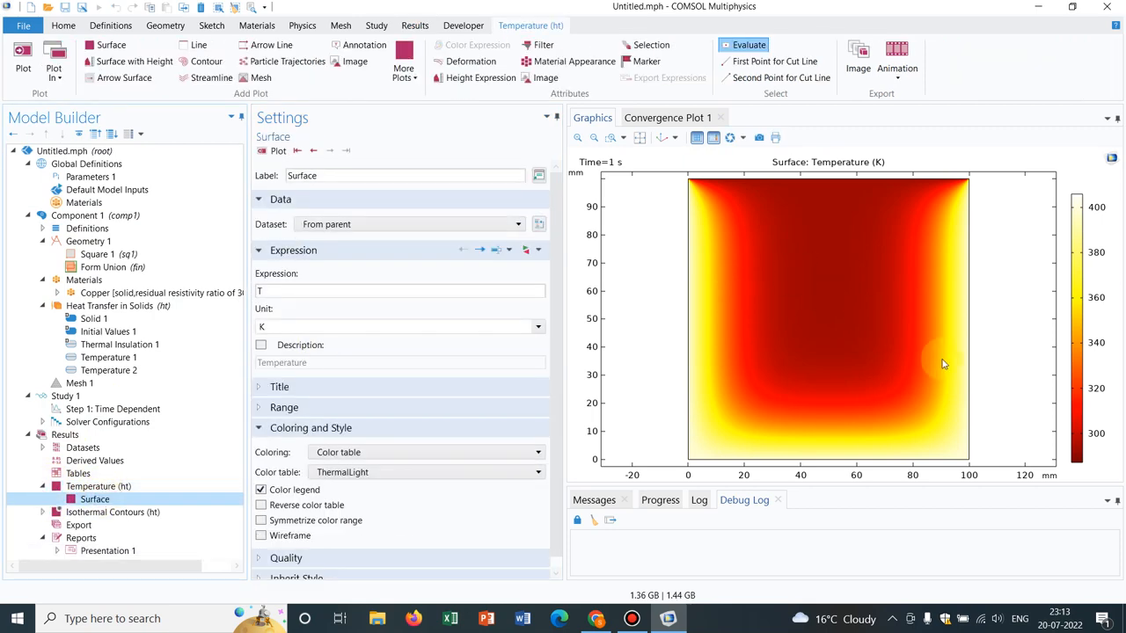
pyautogui.click(112, 511)
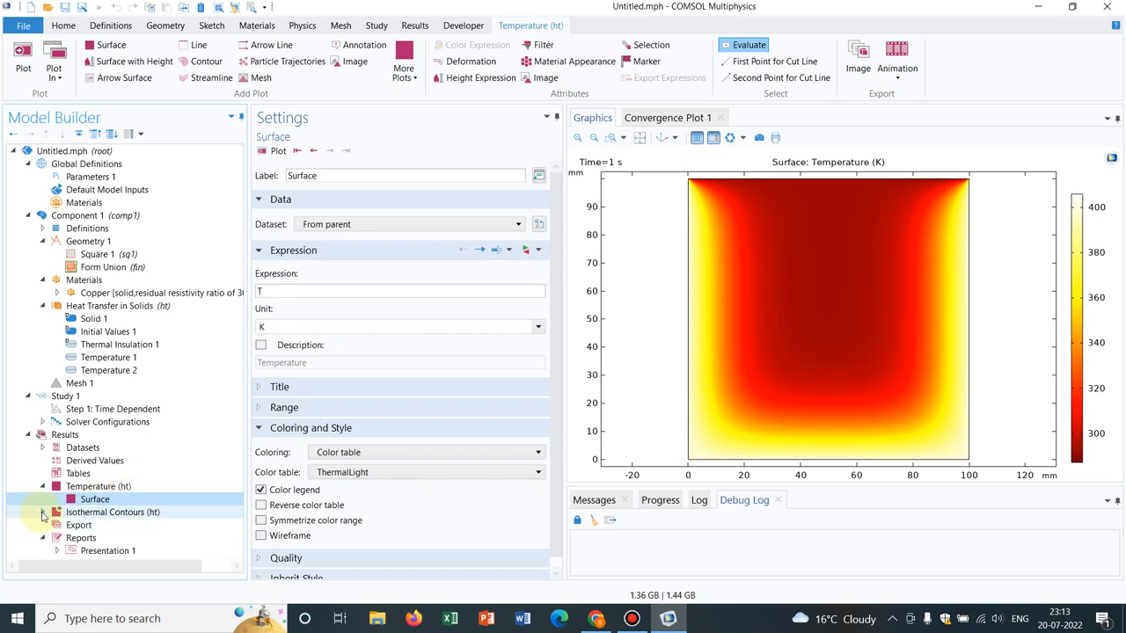
pyautogui.click(41, 512)
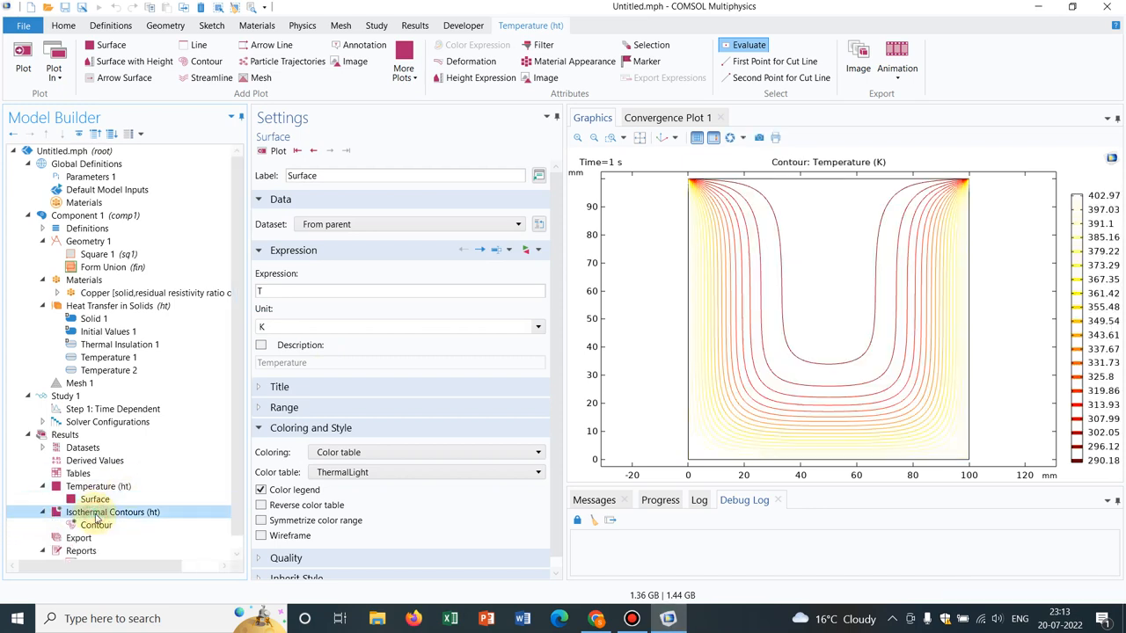
pyautogui.click(96, 524)
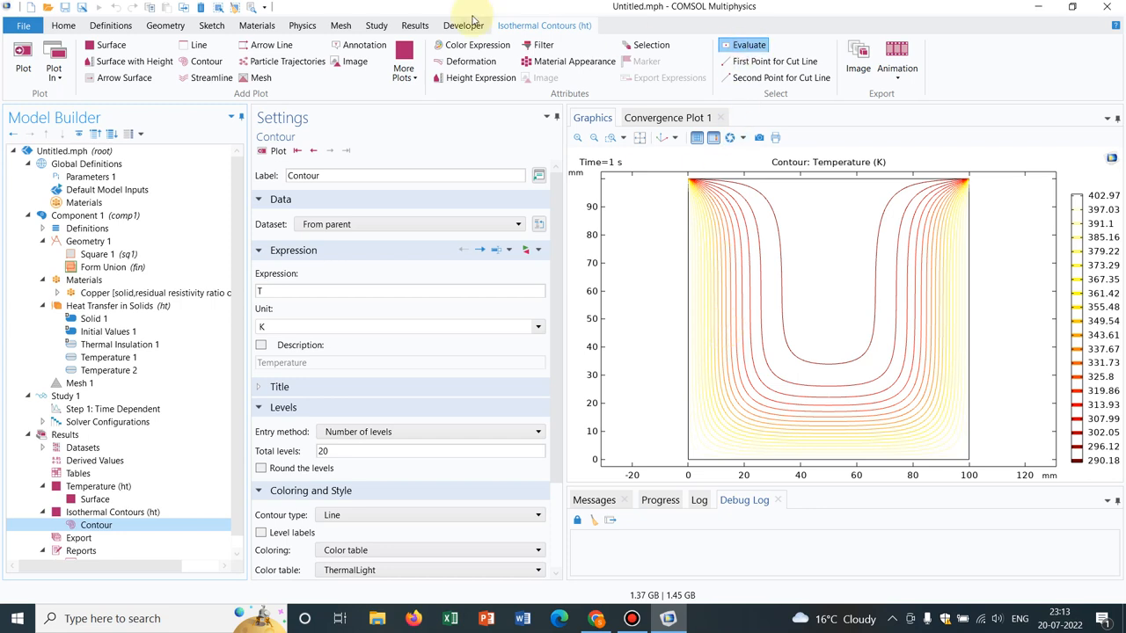
# Step: Switch back to the Results ribbon, keeping the 20-level isothermal contour plot displayed
pyautogui.click(414, 24)
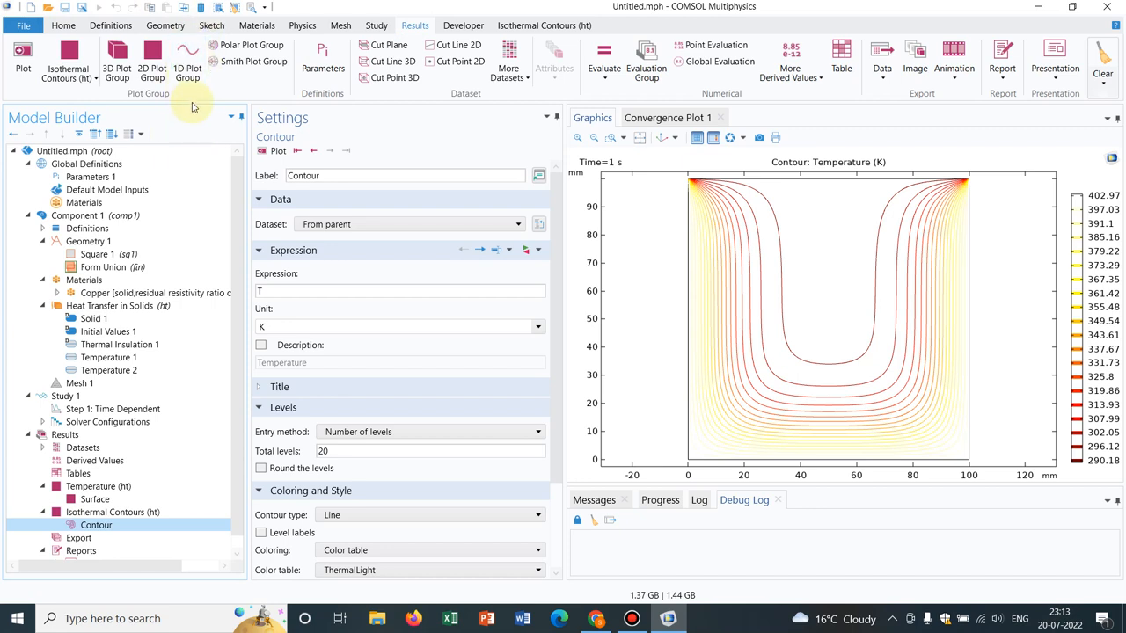
pyautogui.moveTo(195, 105)
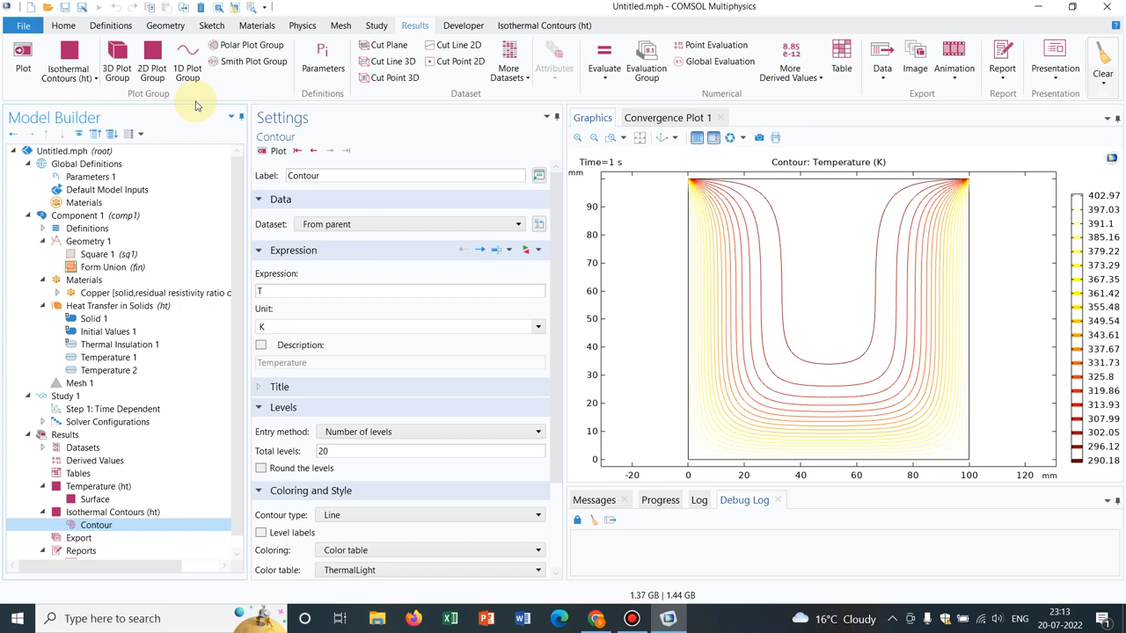
pyautogui.moveTo(188, 66)
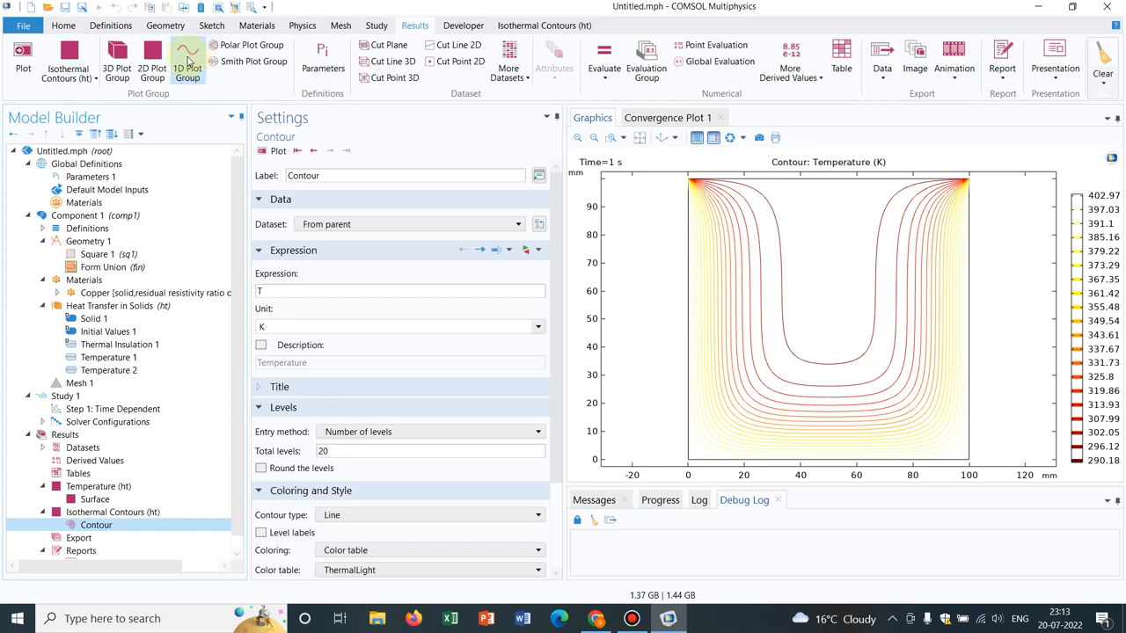
pyautogui.moveTo(215, 158)
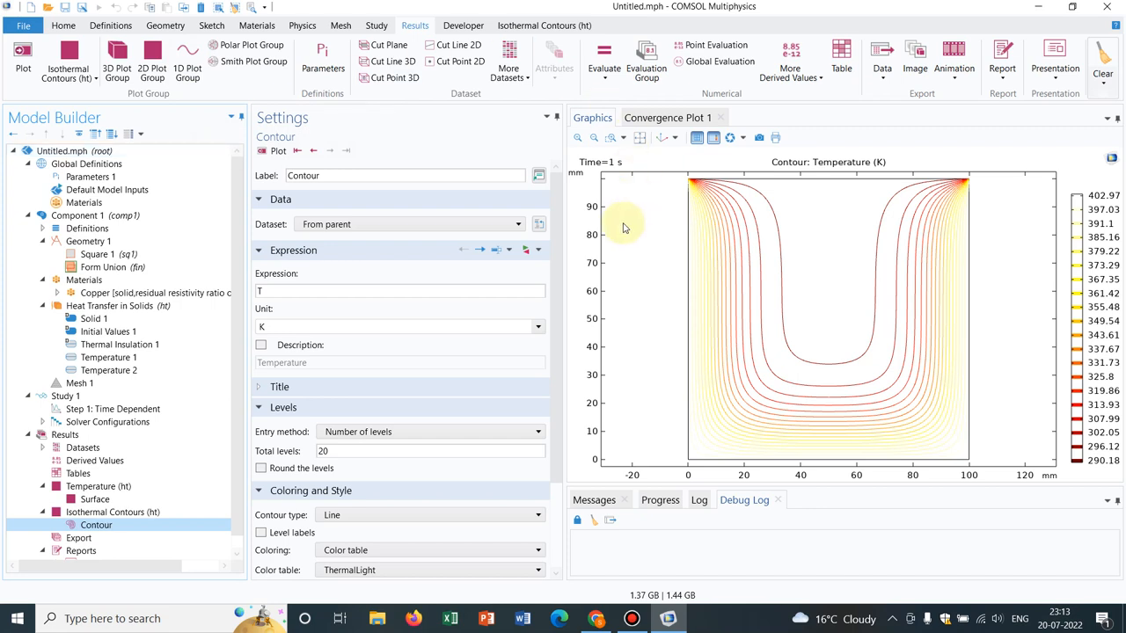
pyautogui.moveTo(664, 291)
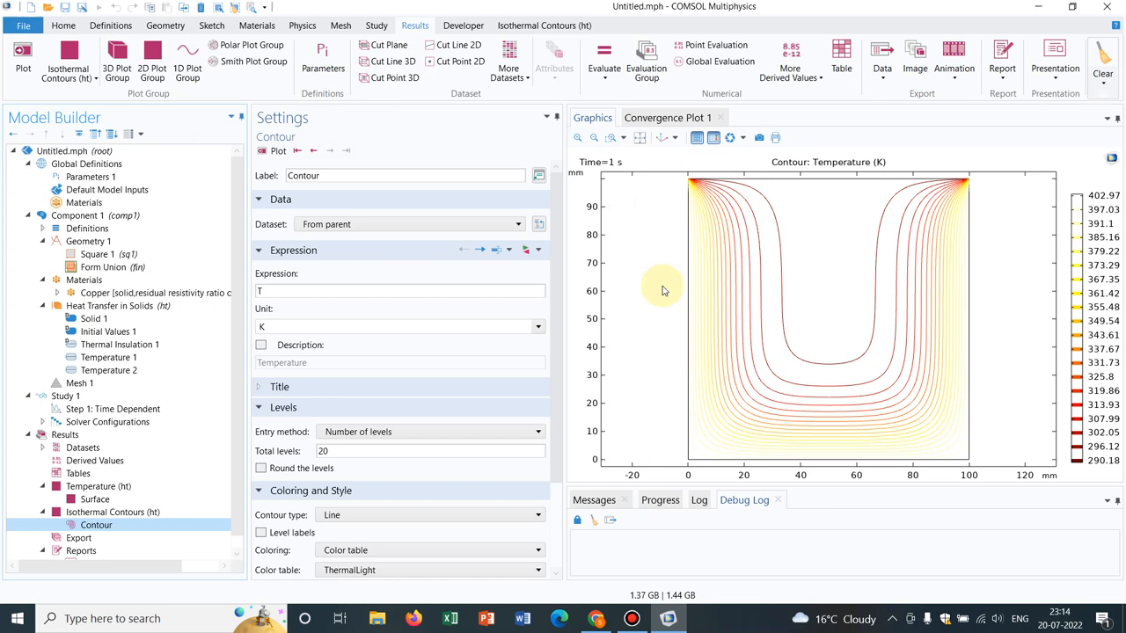
pyautogui.moveTo(901, 173)
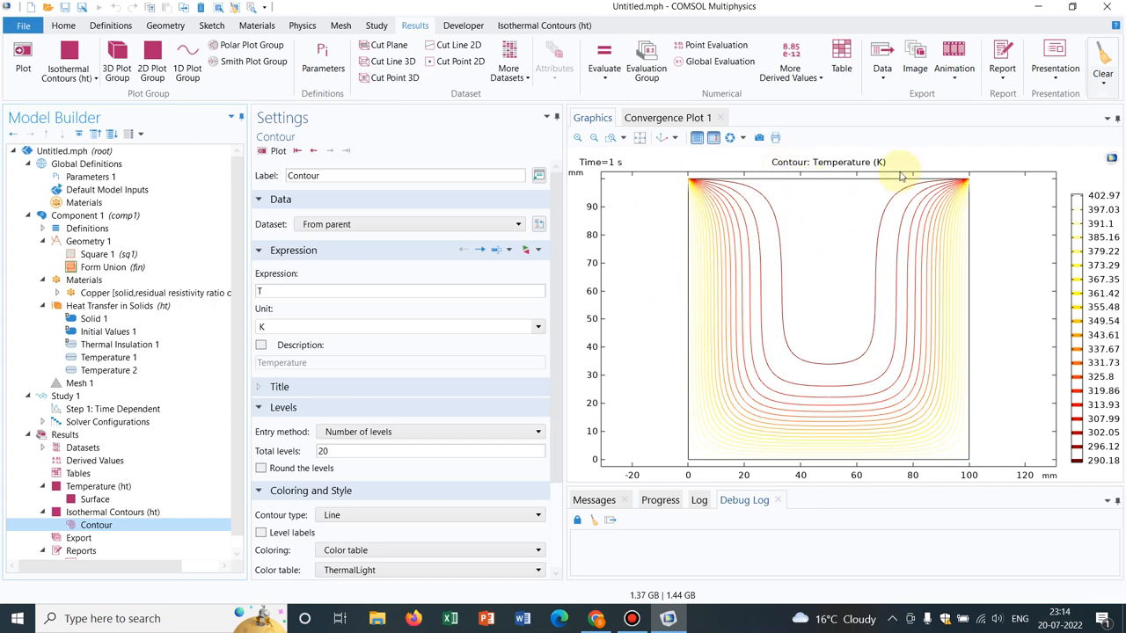
pyautogui.moveTo(827, 182)
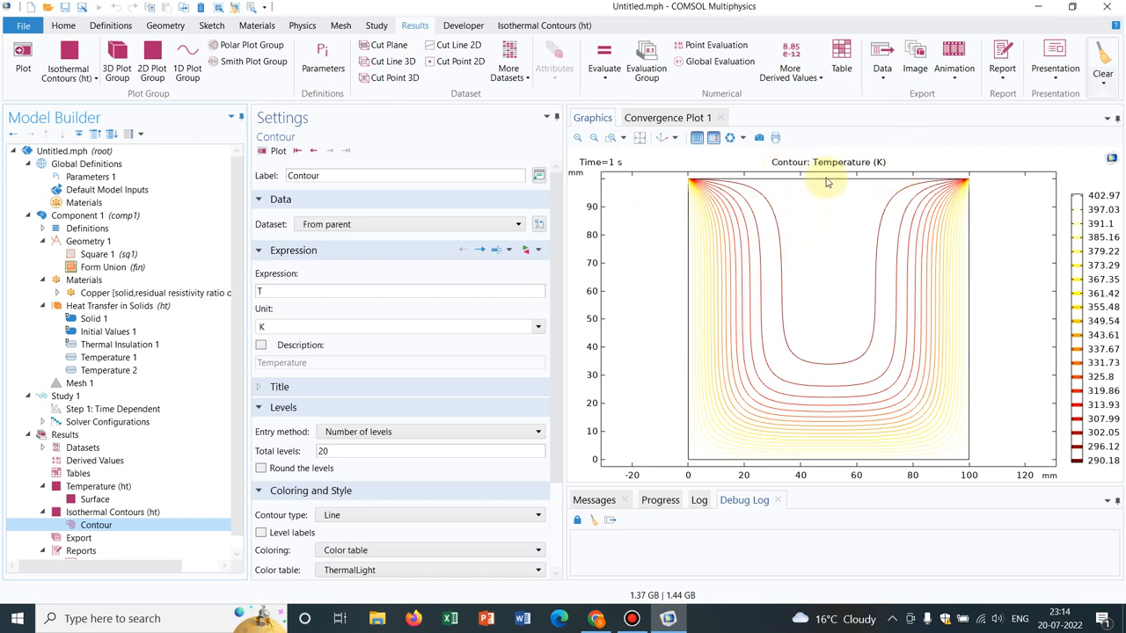
pyautogui.moveTo(818, 303)
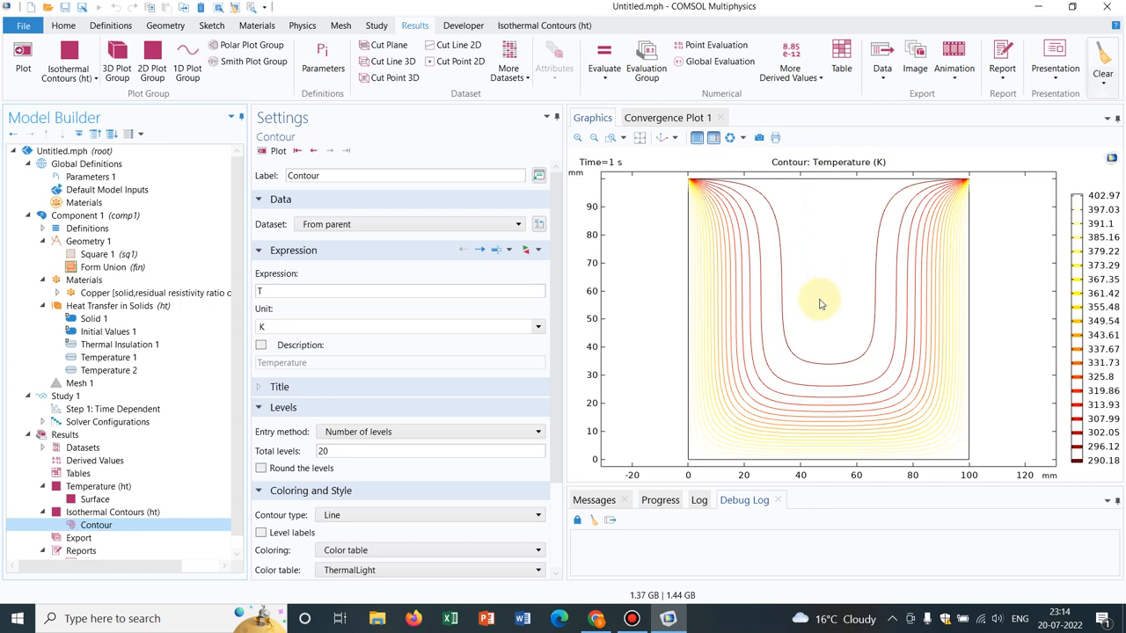
pyautogui.moveTo(829, 205)
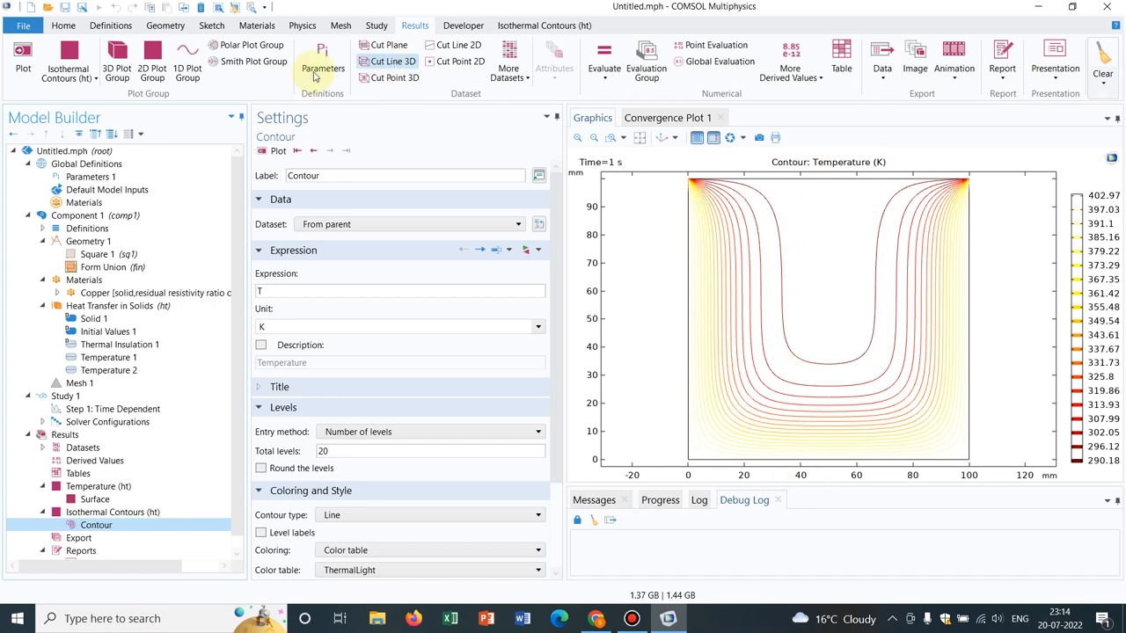
pyautogui.moveTo(188, 61)
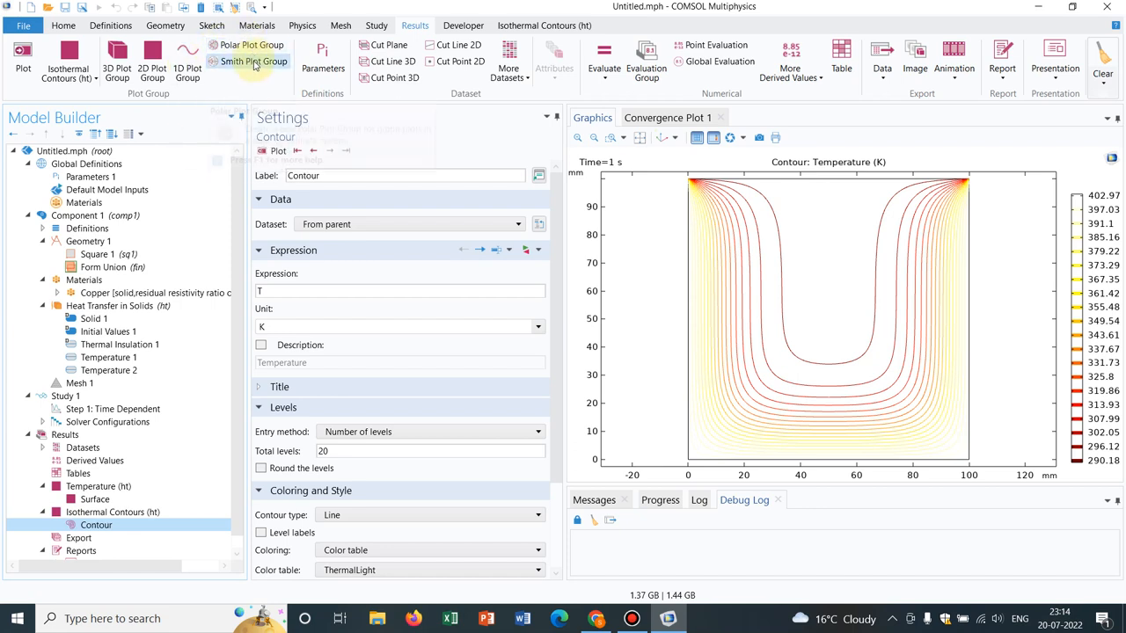
pyautogui.moveTo(254, 60)
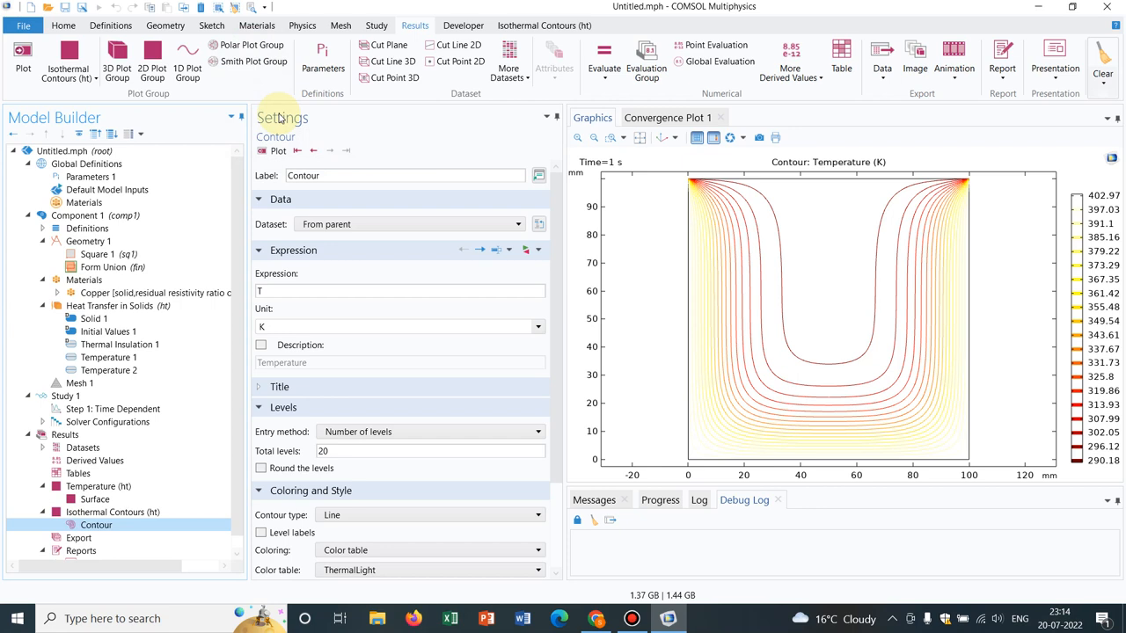
pyautogui.moveTo(251, 45)
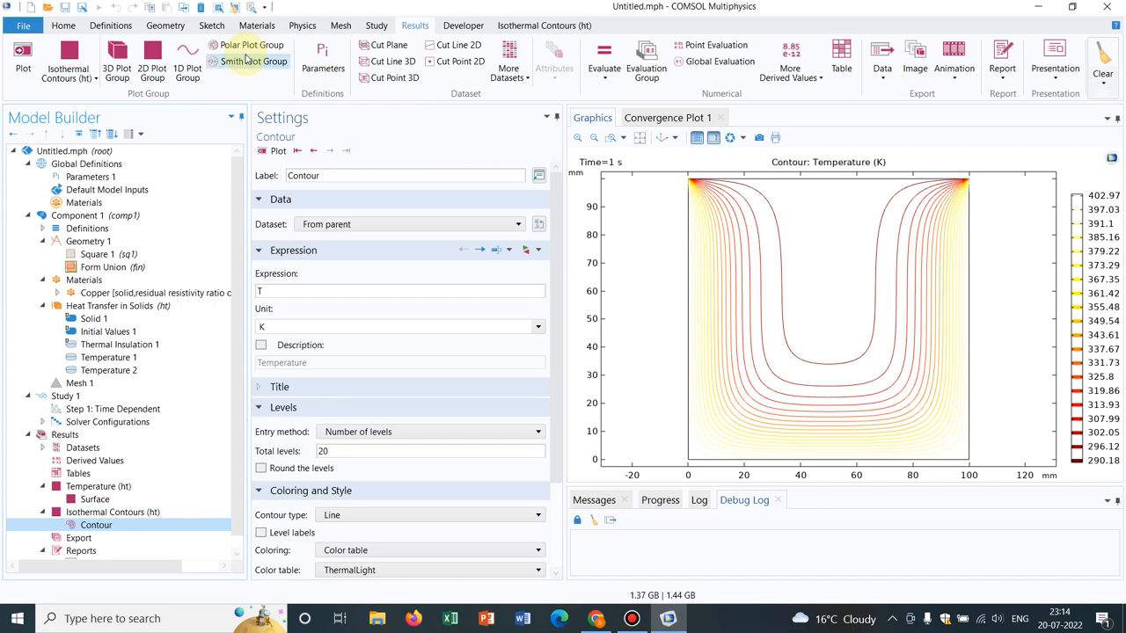
pyautogui.moveTo(254, 61)
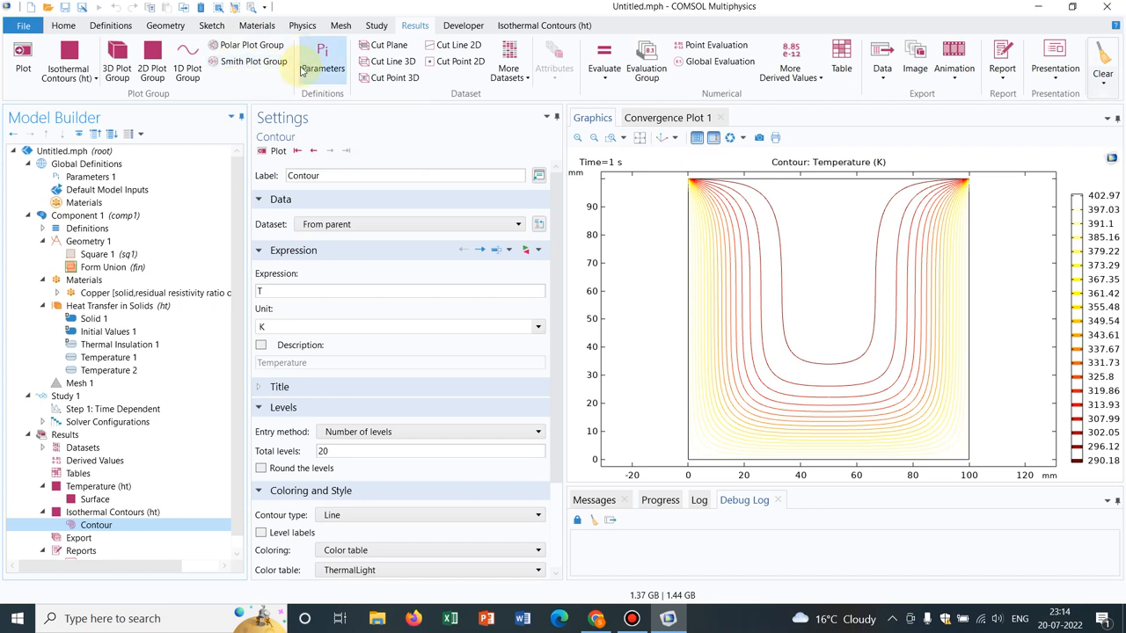
pyautogui.moveTo(322, 57)
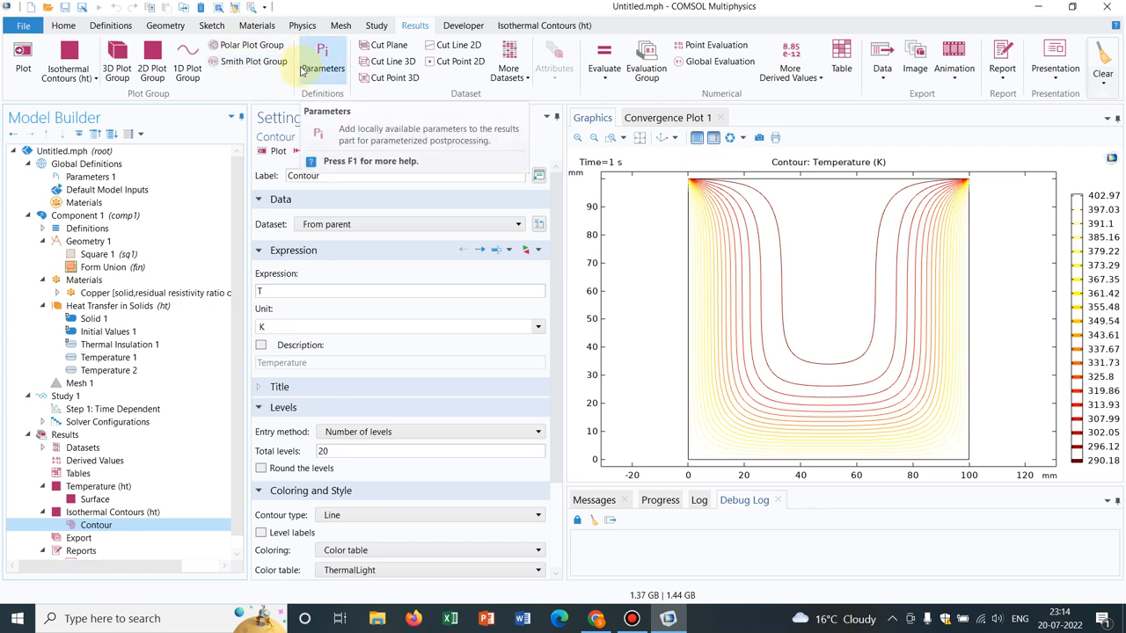
pyautogui.moveTo(271, 85)
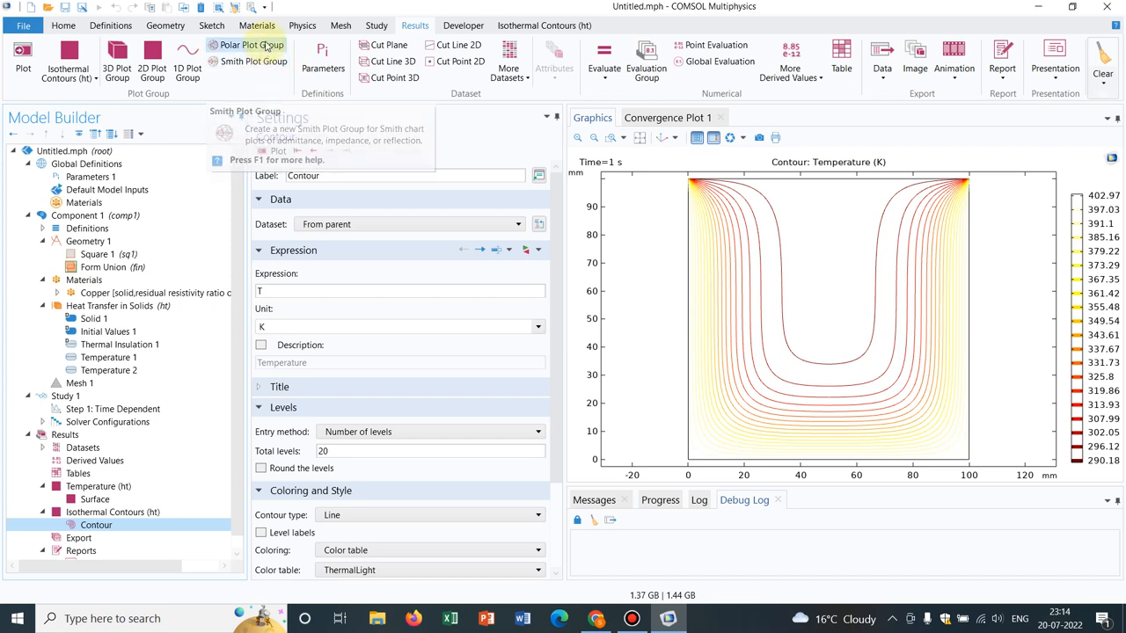
pyautogui.moveTo(484, 222)
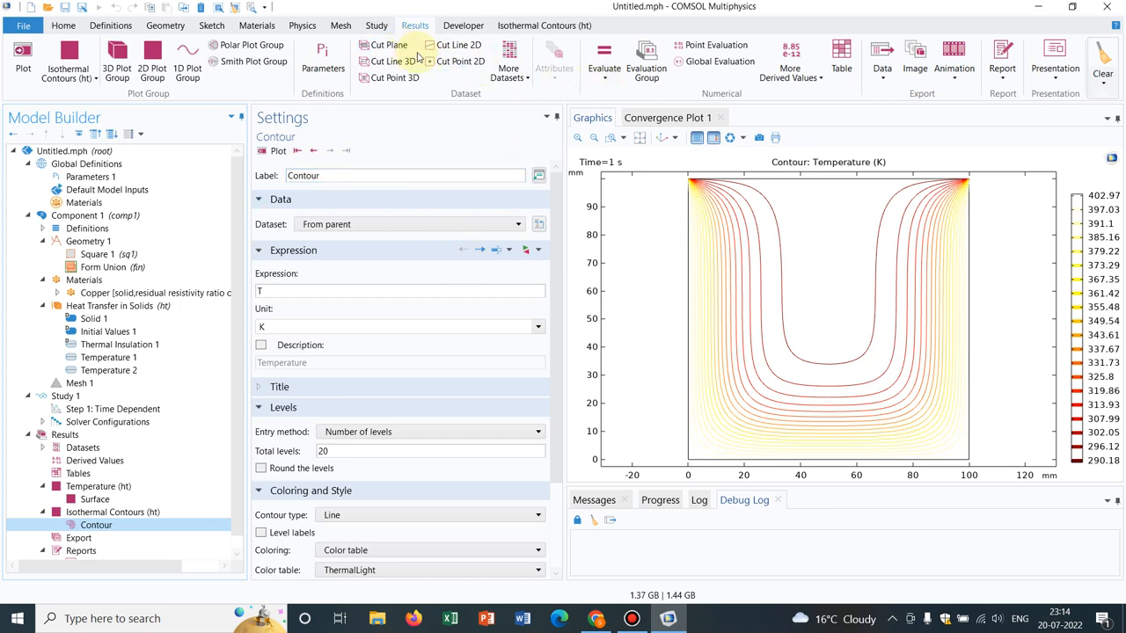
pyautogui.moveTo(387, 45)
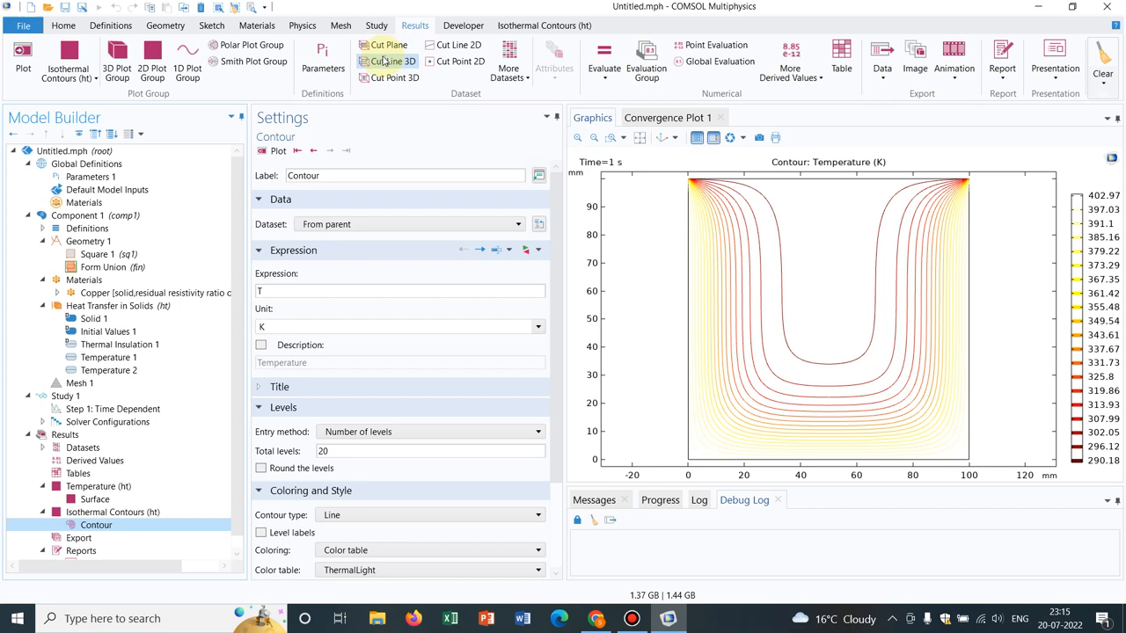
pyautogui.moveTo(388, 45)
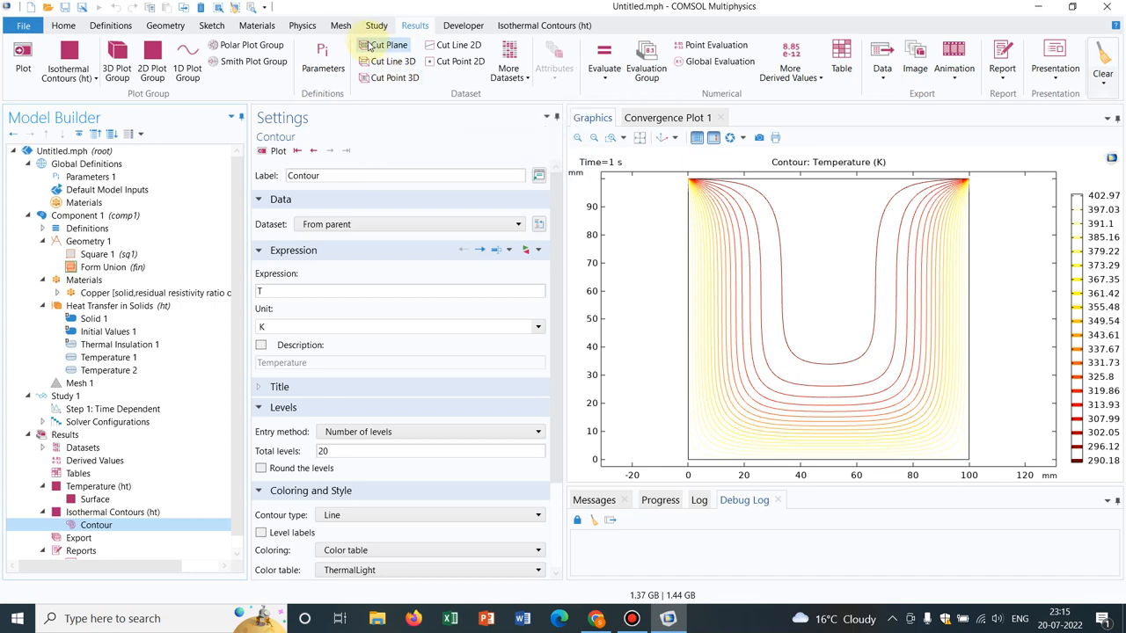
pyautogui.moveTo(388, 60)
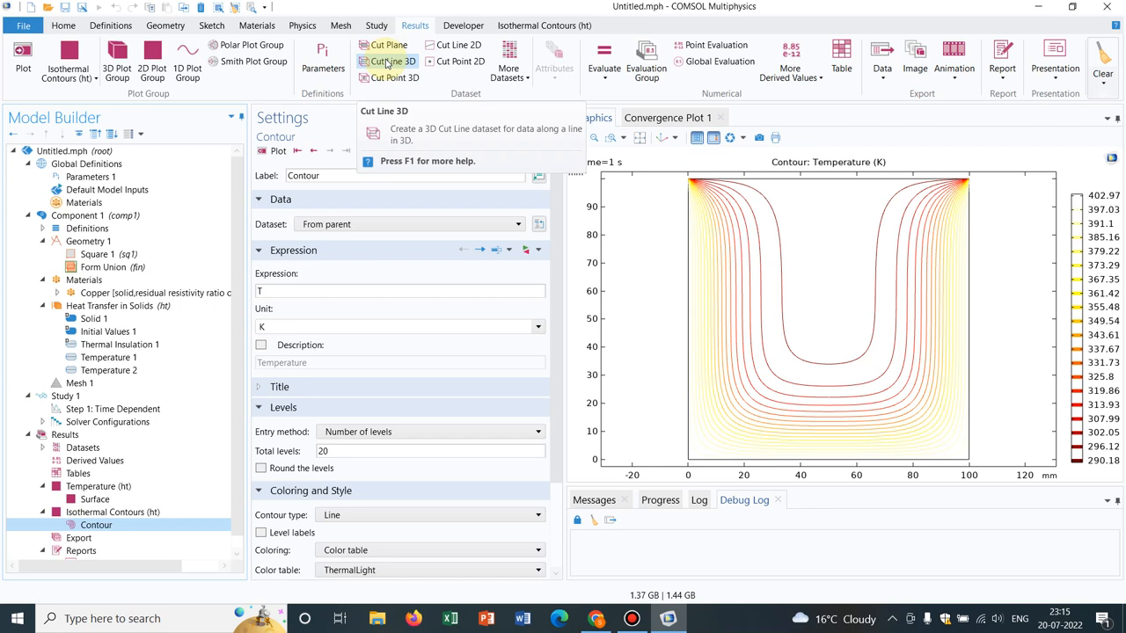
pyautogui.moveTo(437, 33)
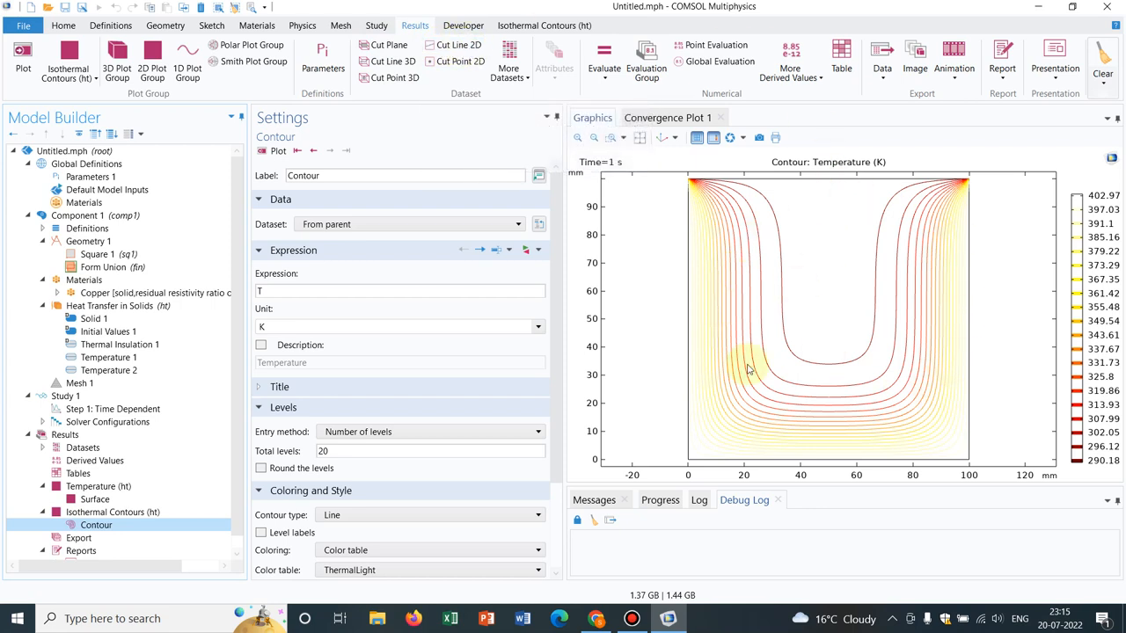
pyautogui.moveTo(836, 260)
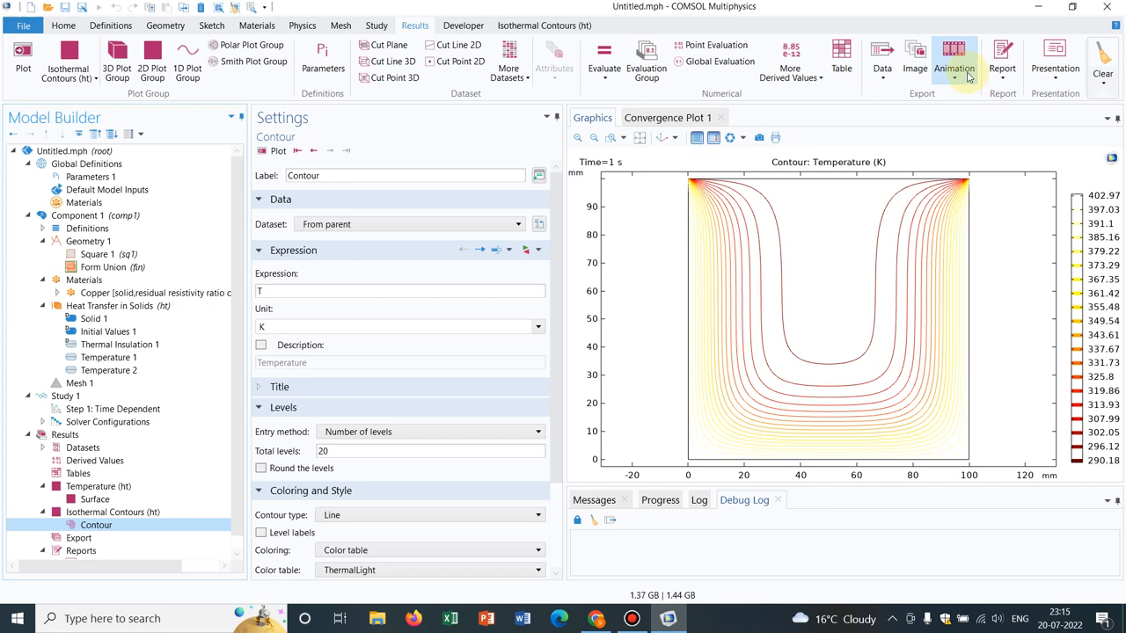
# Step: Browse the Animation and Data export menus, then open the Report drop-down list
pyautogui.click(954, 72)
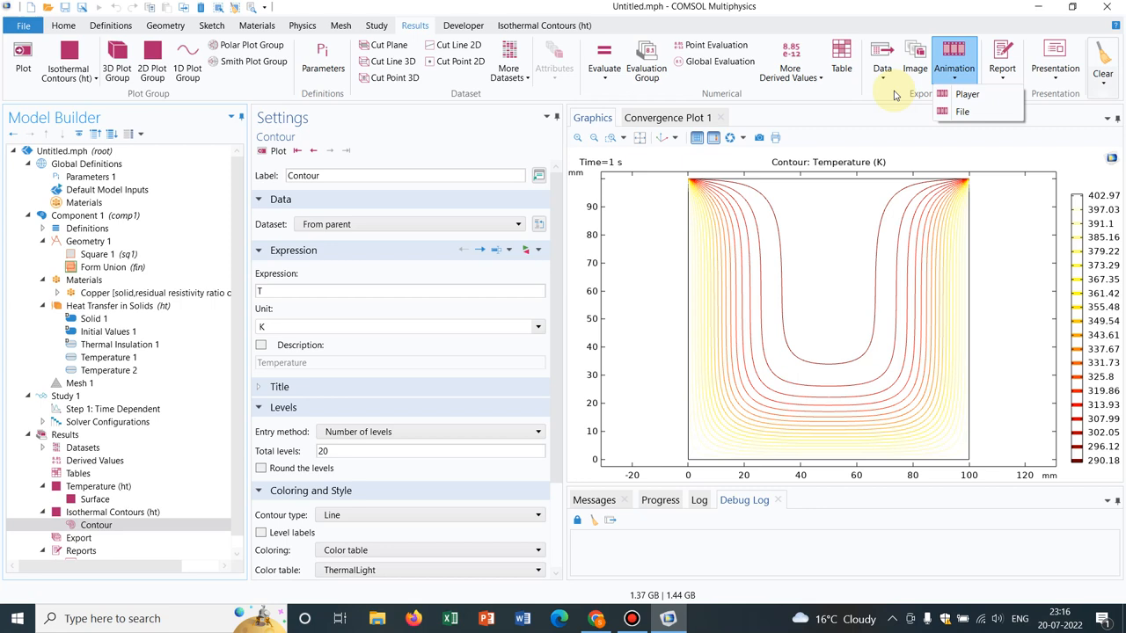
pyautogui.click(881, 62)
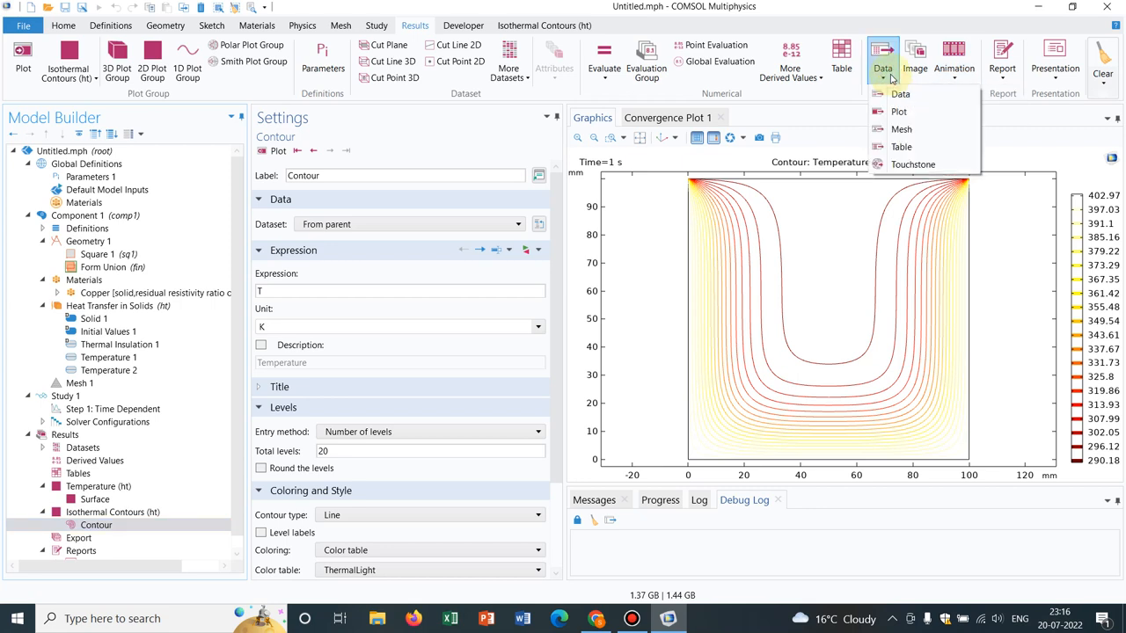
pyautogui.moveTo(765, 312)
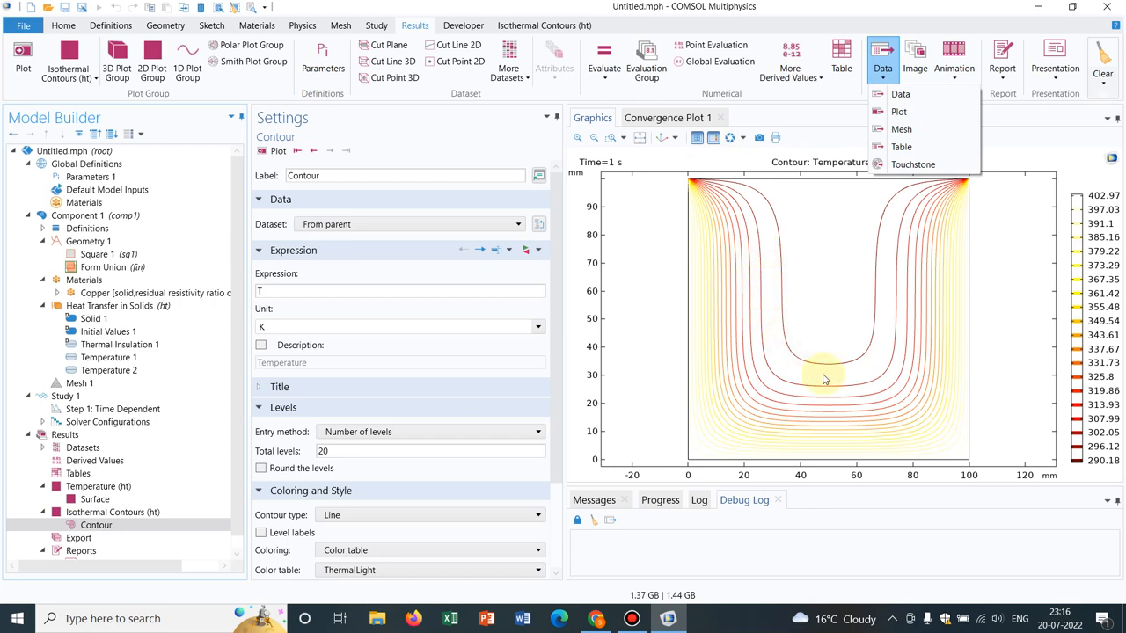
pyautogui.moveTo(675, 323)
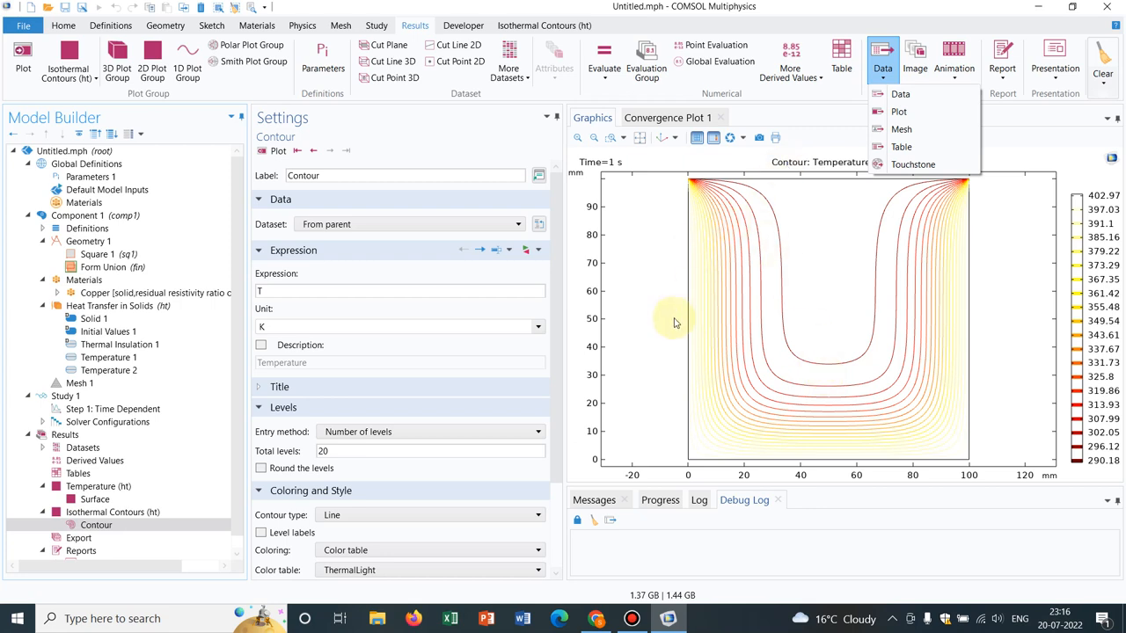
pyautogui.moveTo(818, 286)
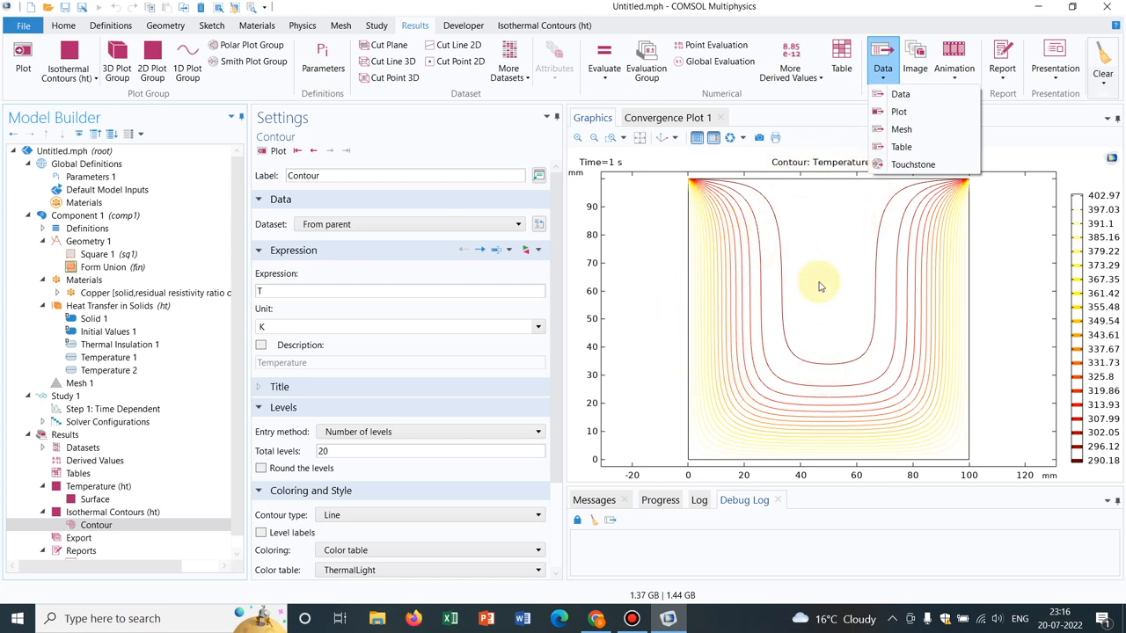
pyautogui.moveTo(803, 385)
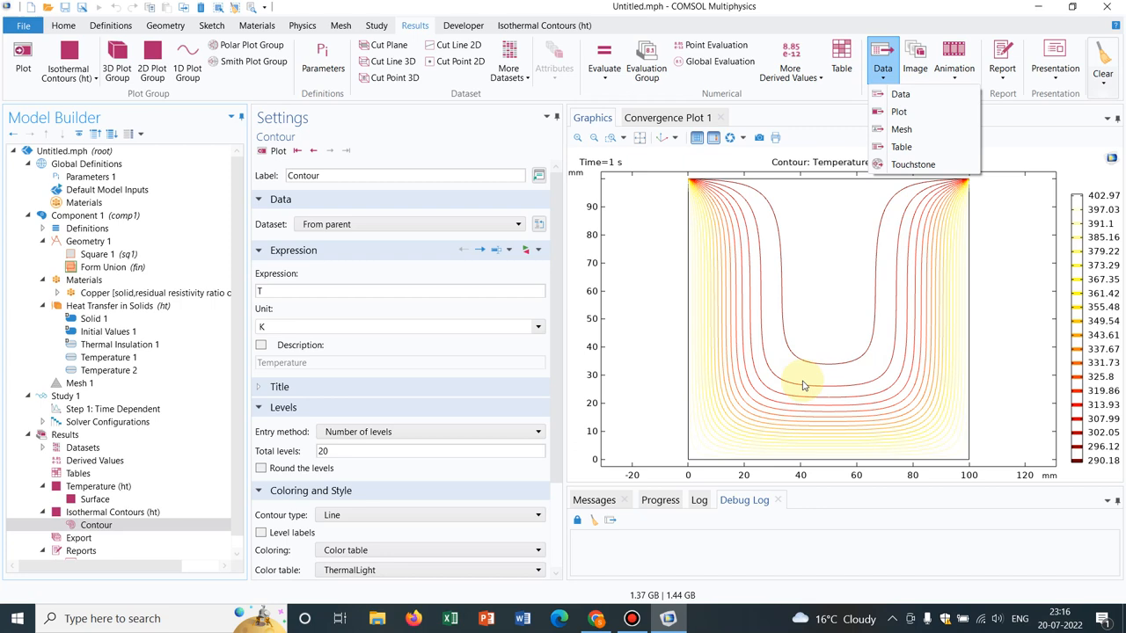
pyautogui.moveTo(847, 276)
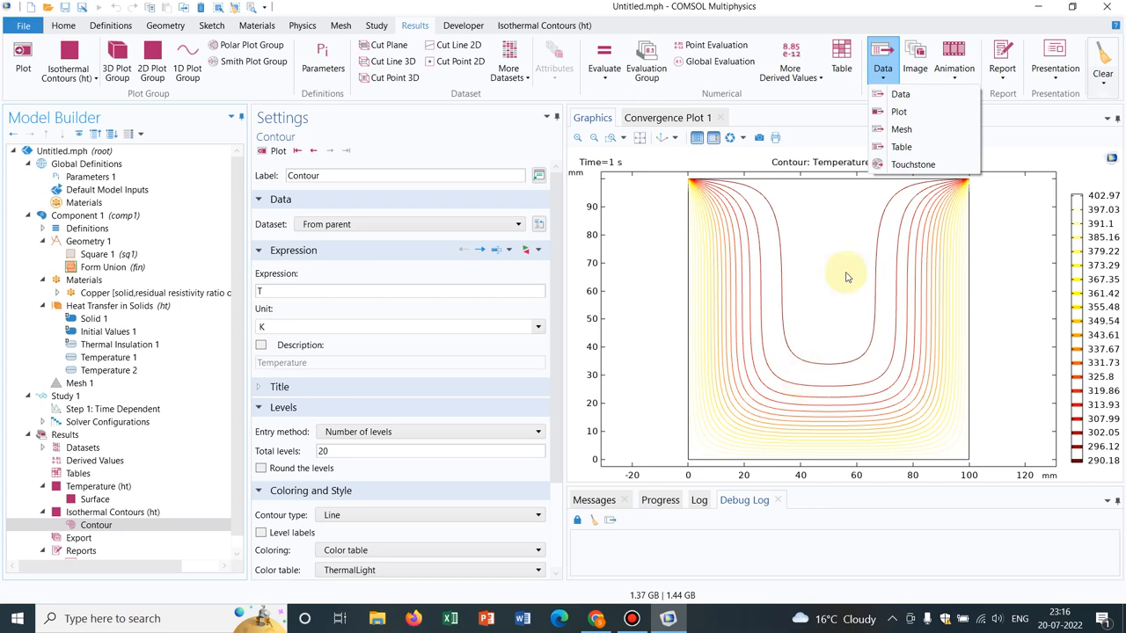
pyautogui.moveTo(827, 332)
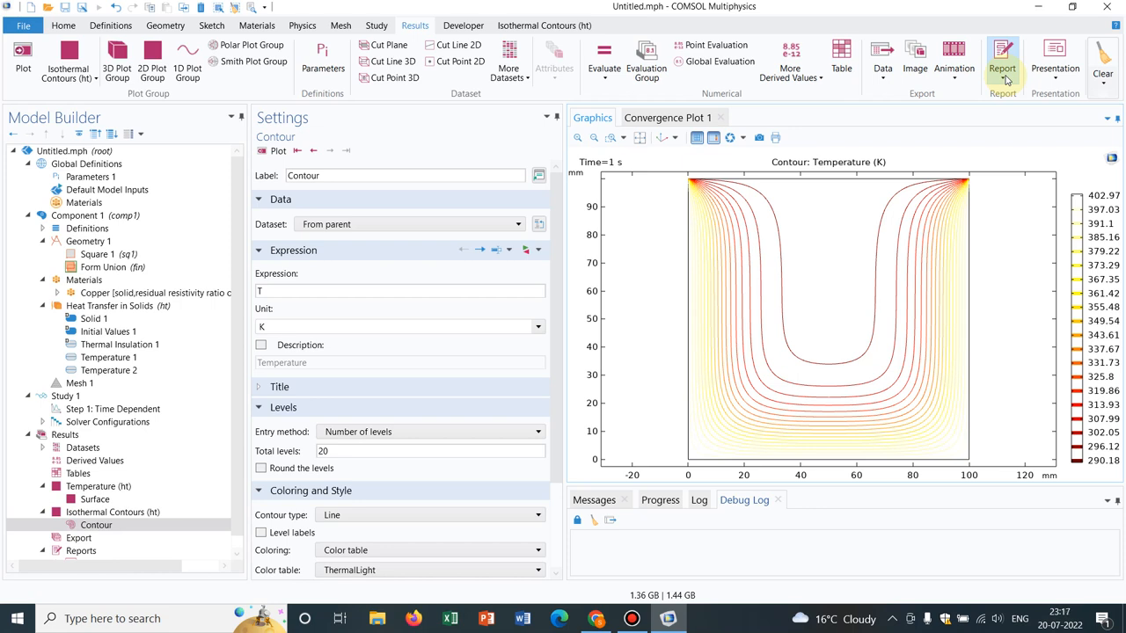
pyautogui.click(1002, 61)
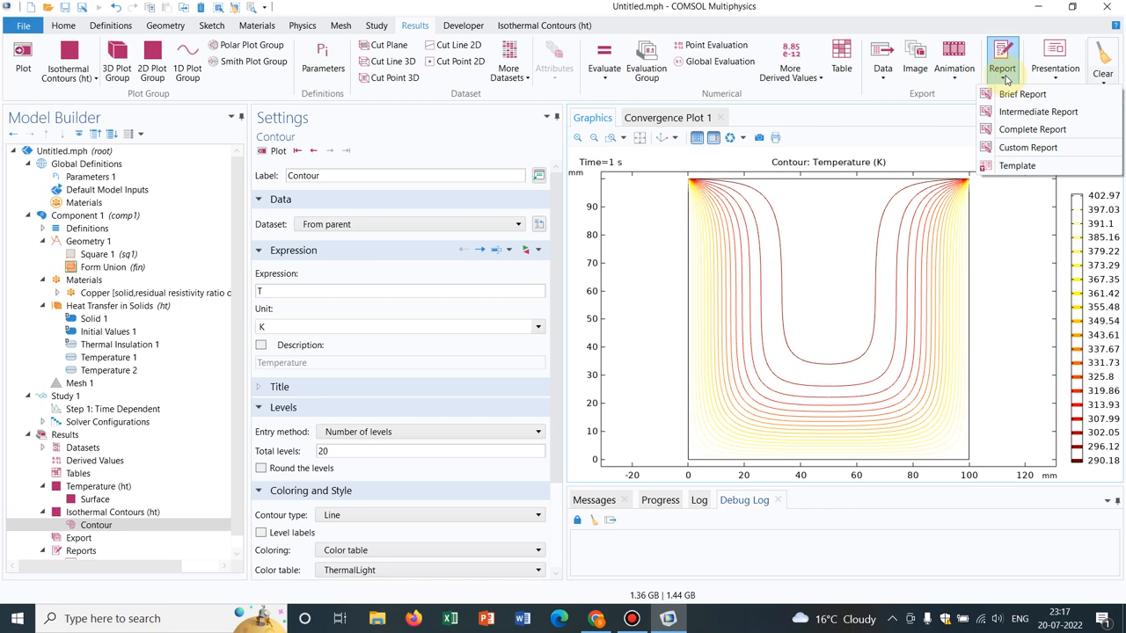
pyautogui.moveTo(1027, 147)
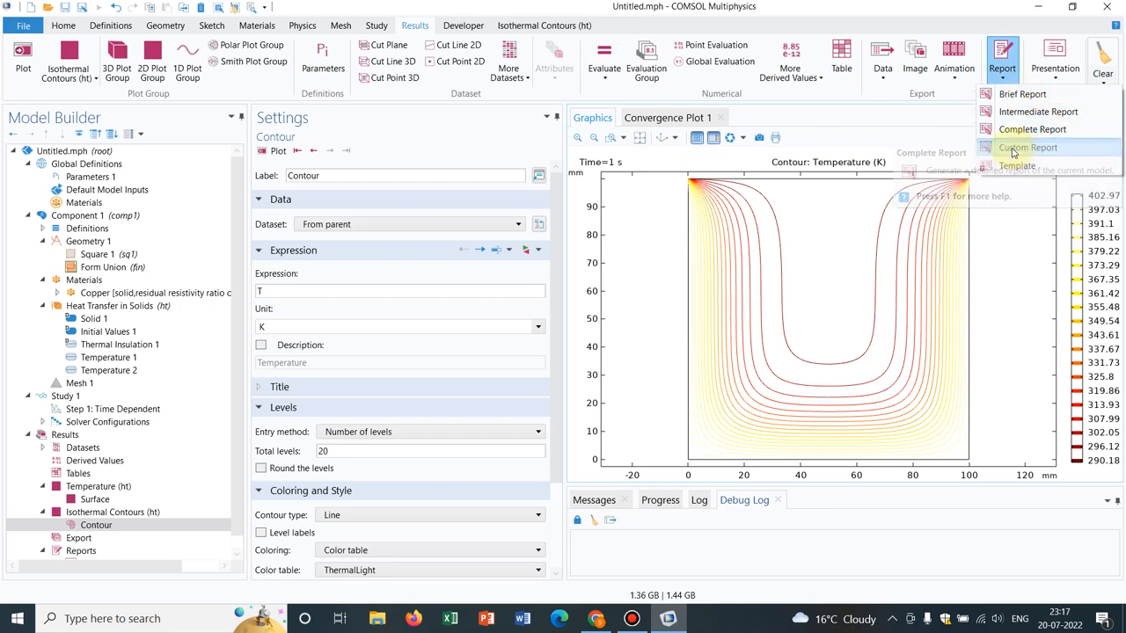
pyautogui.moveTo(1027, 147)
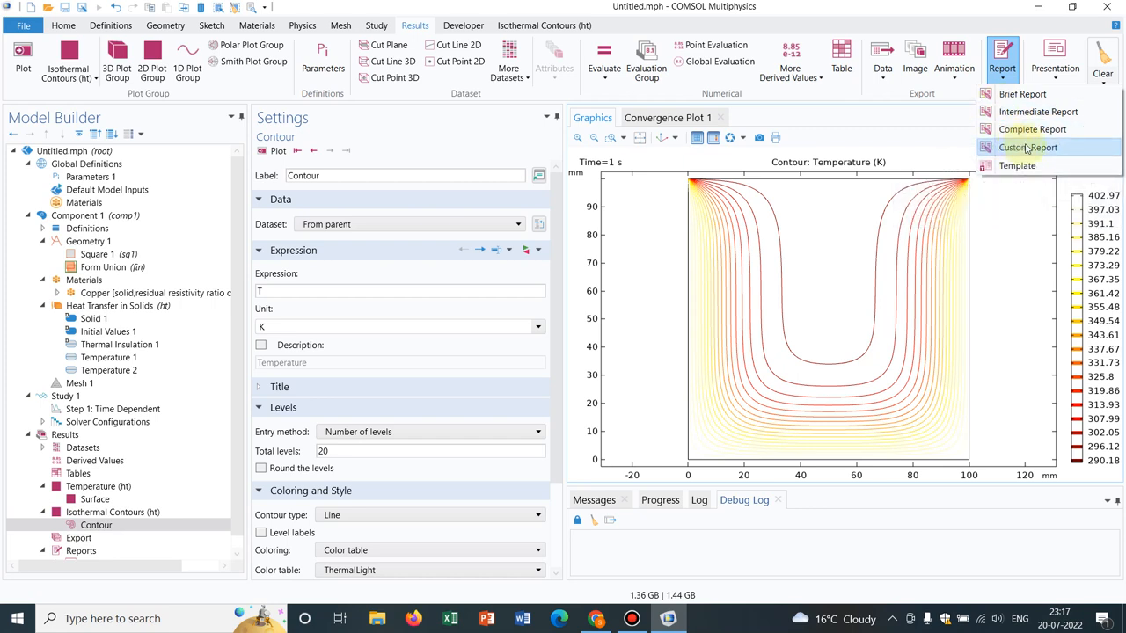
pyautogui.moveTo(1021, 94)
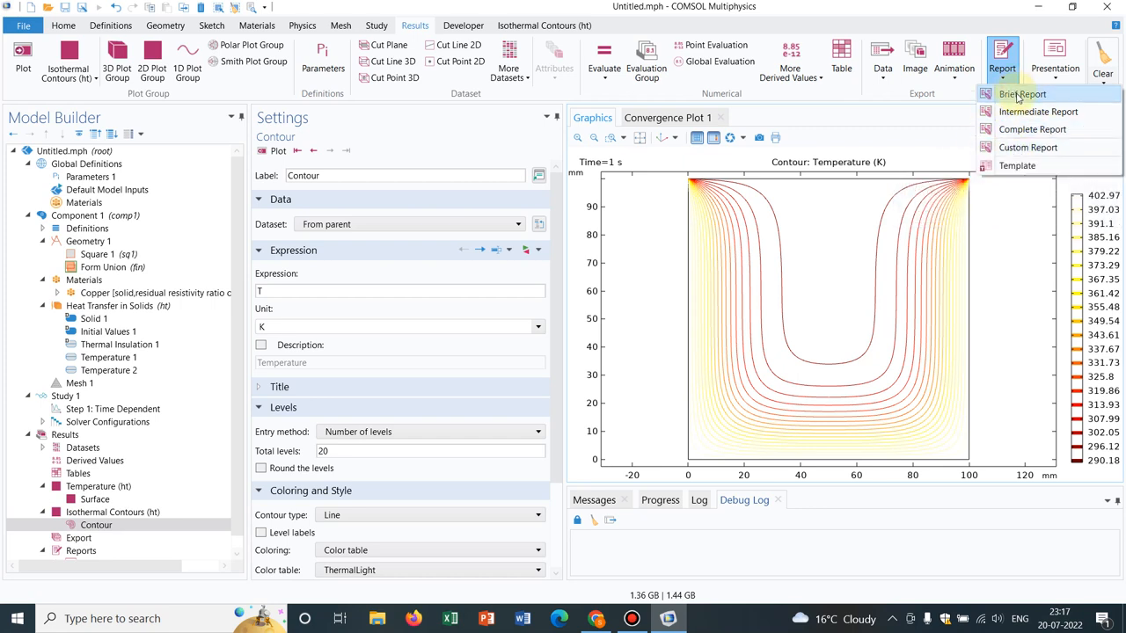
pyautogui.moveTo(1027, 147)
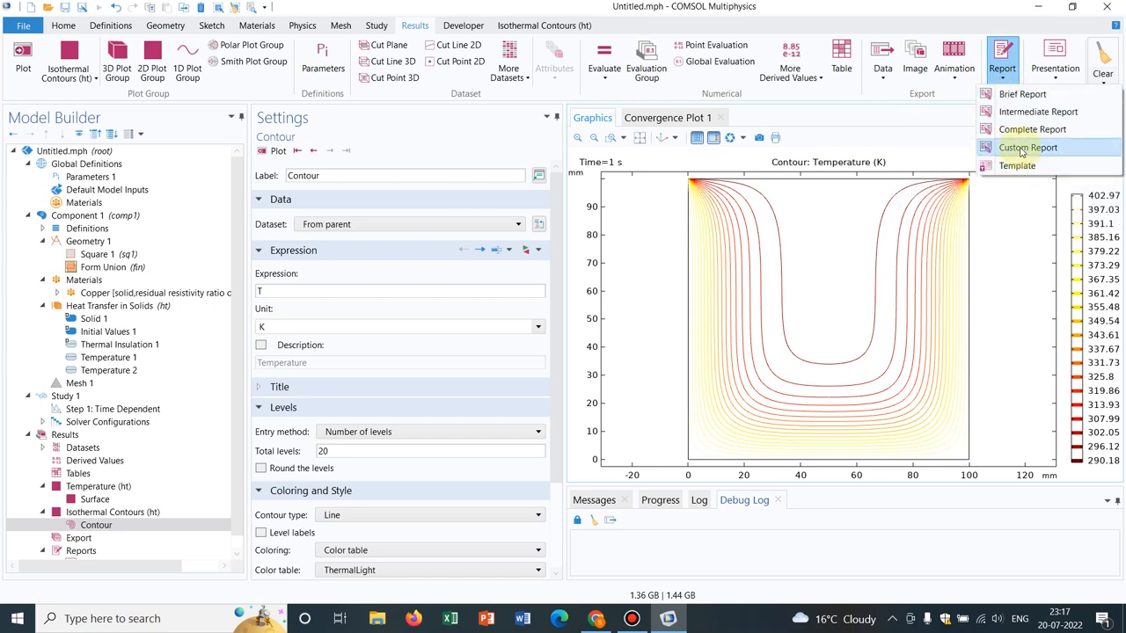
pyautogui.moveTo(1031, 130)
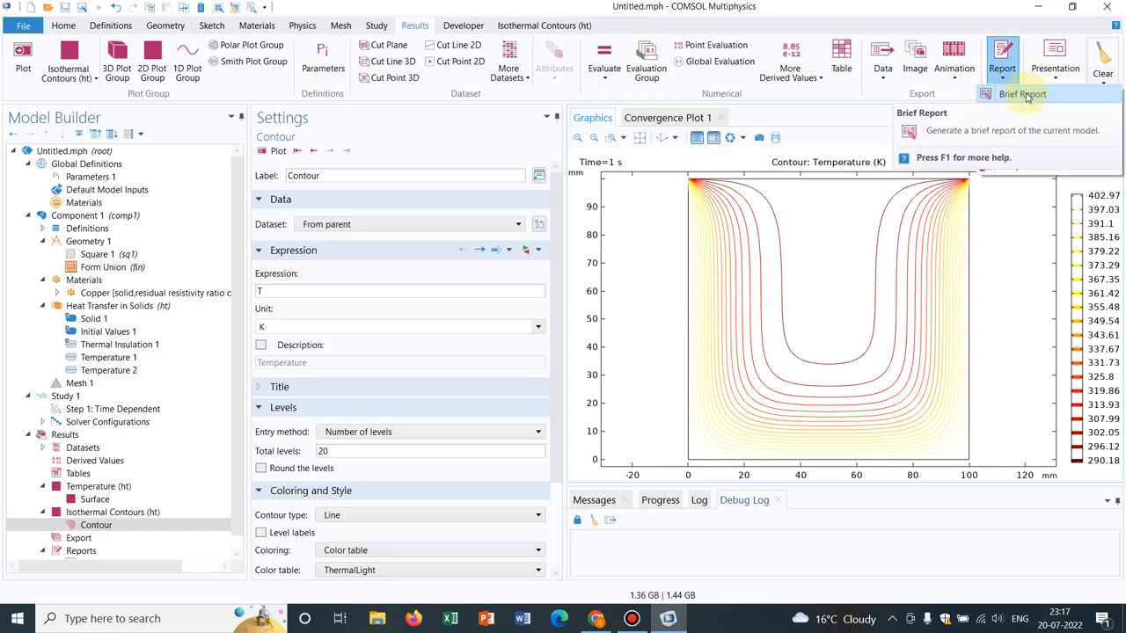
# Step: Create a Brief Report and keep Microsoft Word as its output format
pyautogui.click(1021, 95)
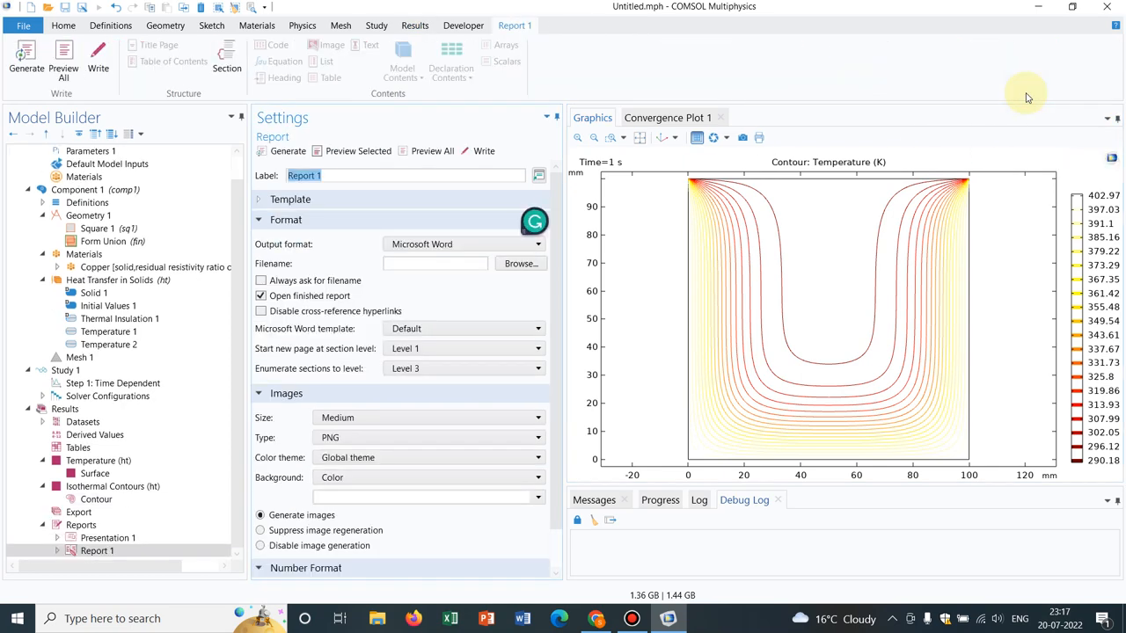
pyautogui.moveTo(374, 248)
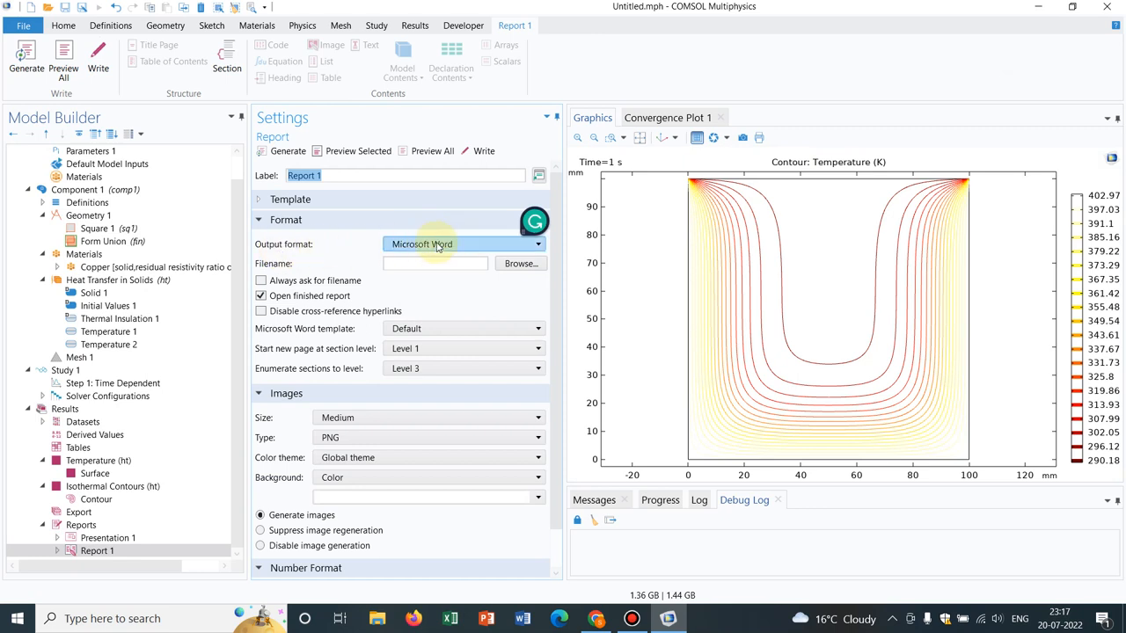
pyautogui.click(464, 243)
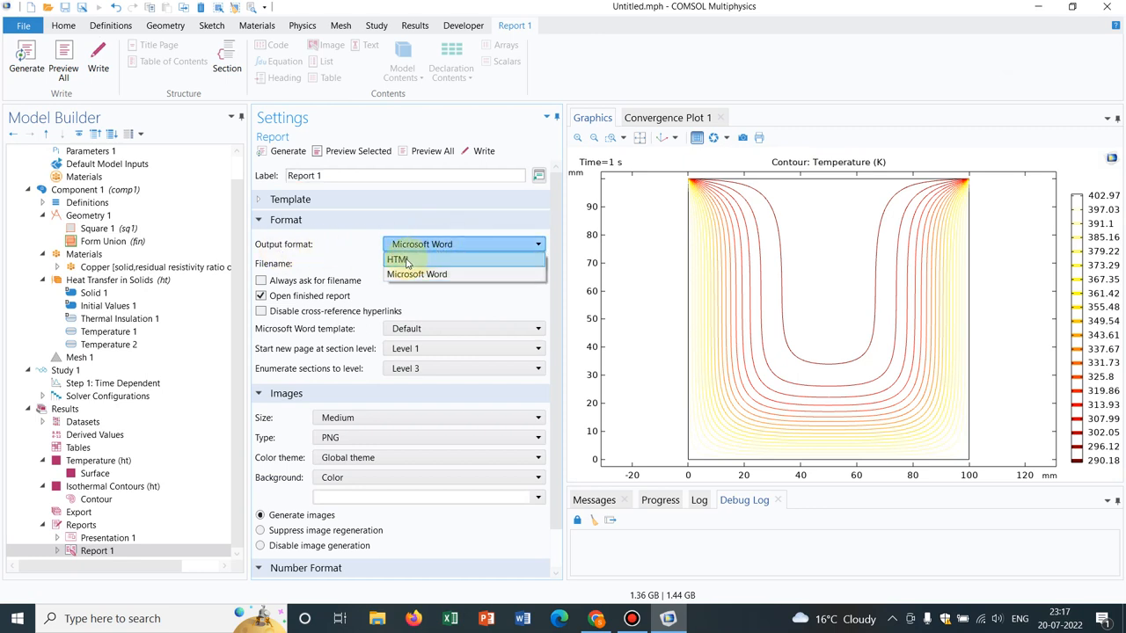
pyautogui.moveTo(422, 273)
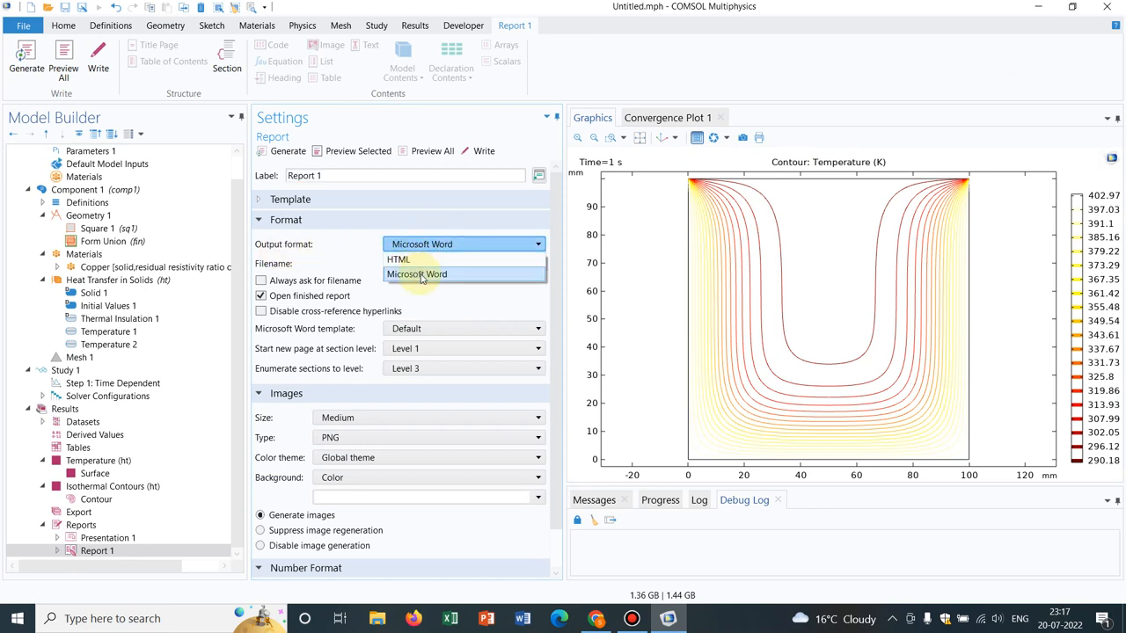
pyautogui.click(416, 274)
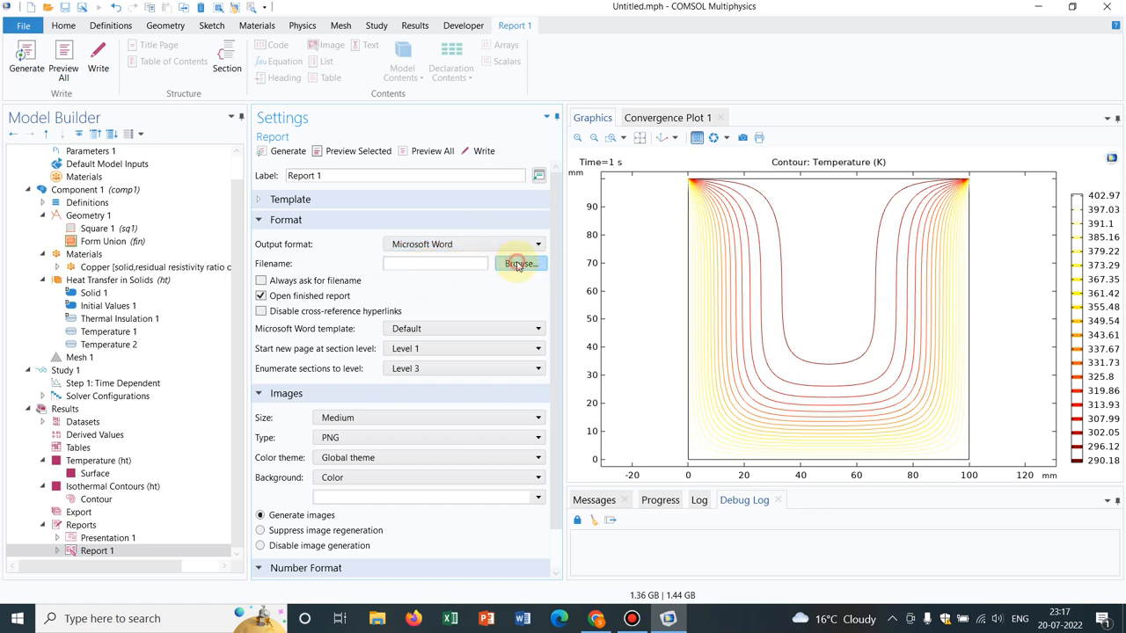
# Step: Set the report output file to 'COMSOL report' in the Downloads folder
pyautogui.click(519, 263)
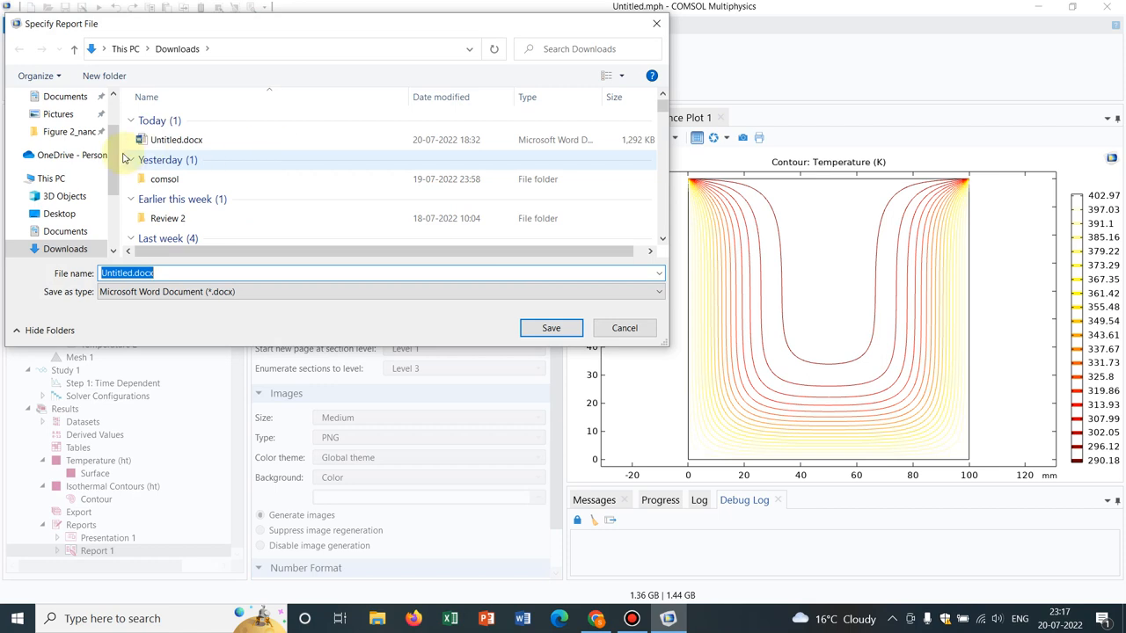
pyautogui.moveTo(103, 195)
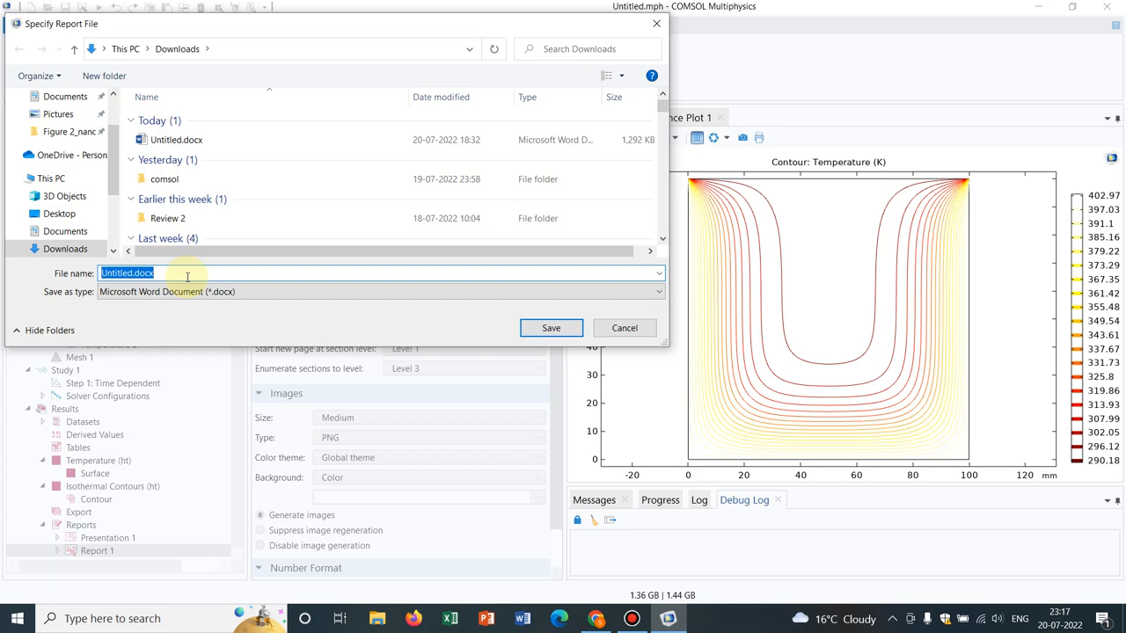
pyautogui.write('COMSOL r')
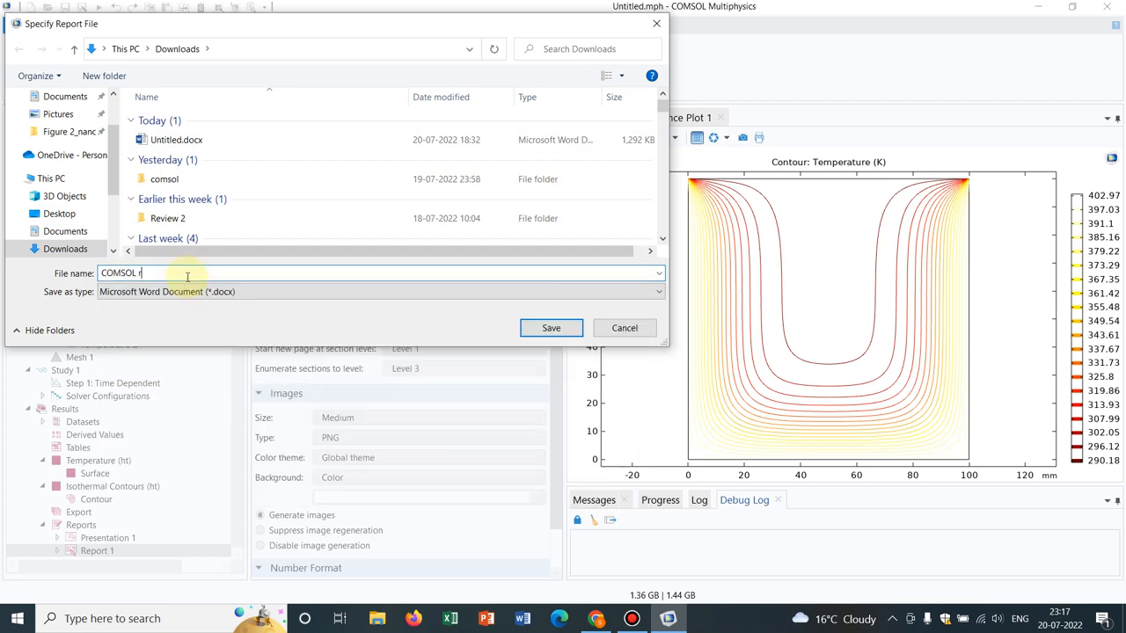
pyautogui.click(550, 327)
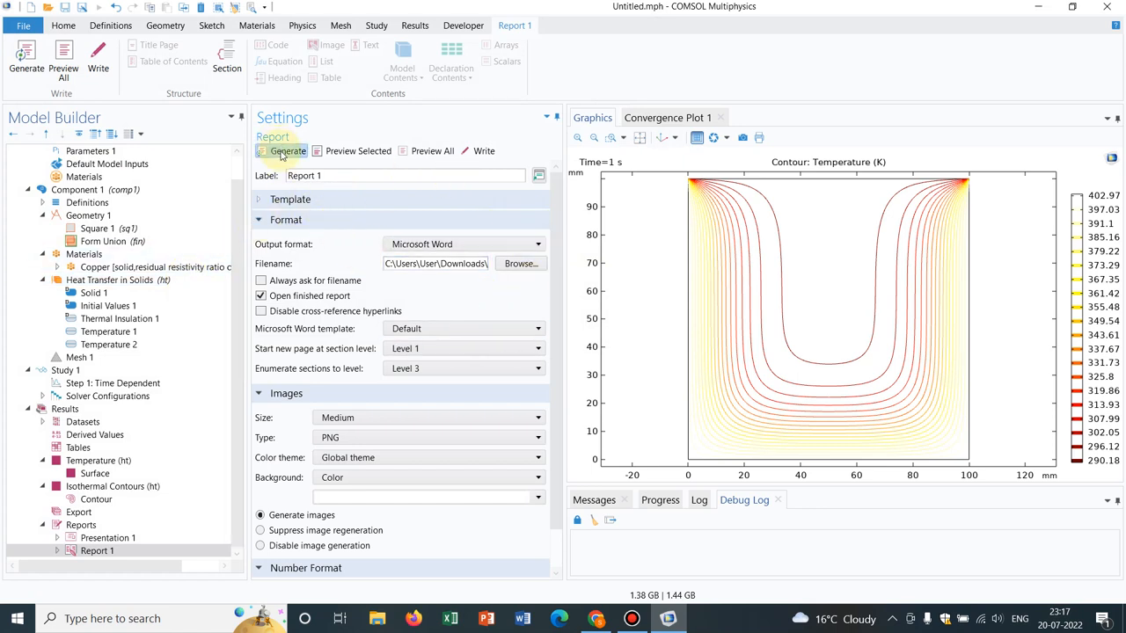
# Step: Generate Report 1, replacing the existing report tree with a new one
pyautogui.click(288, 151)
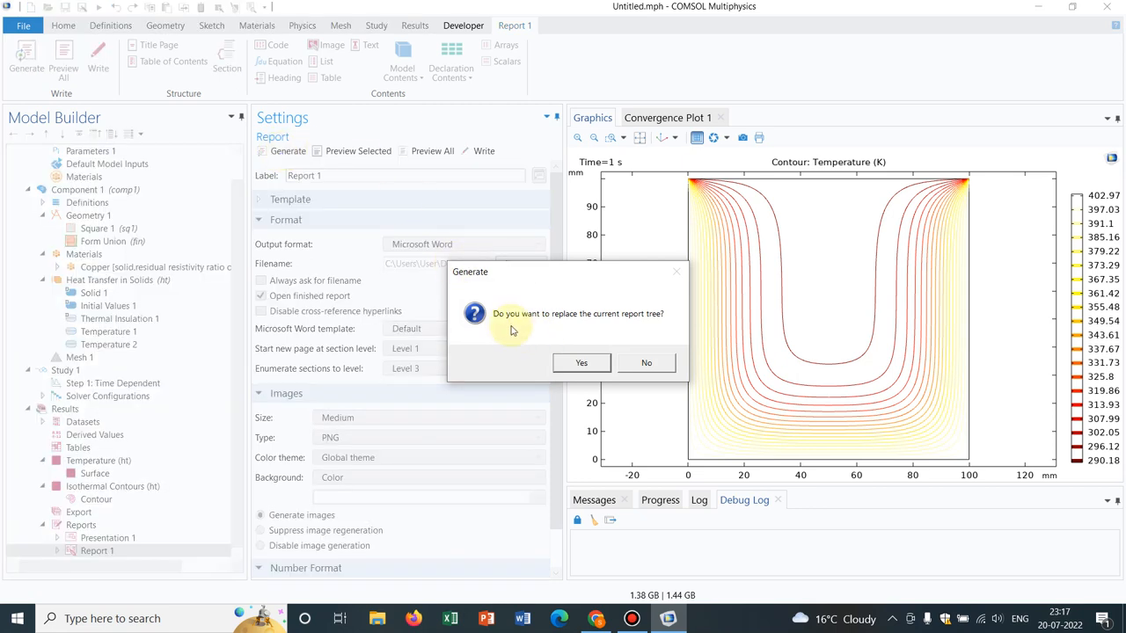
pyautogui.moveTo(604, 326)
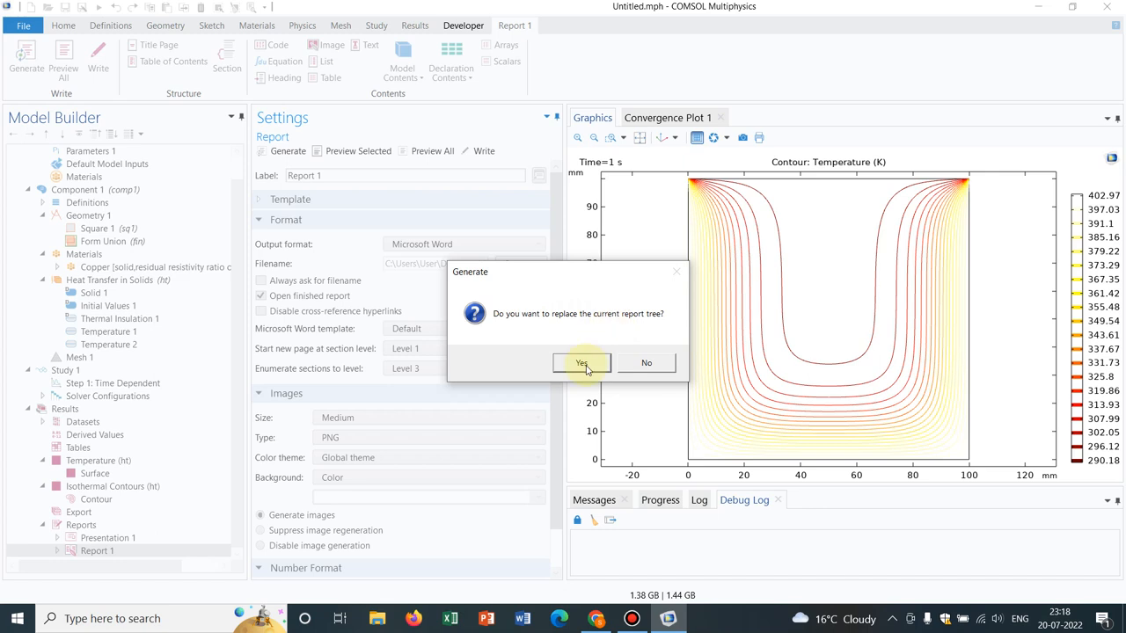
pyautogui.click(581, 363)
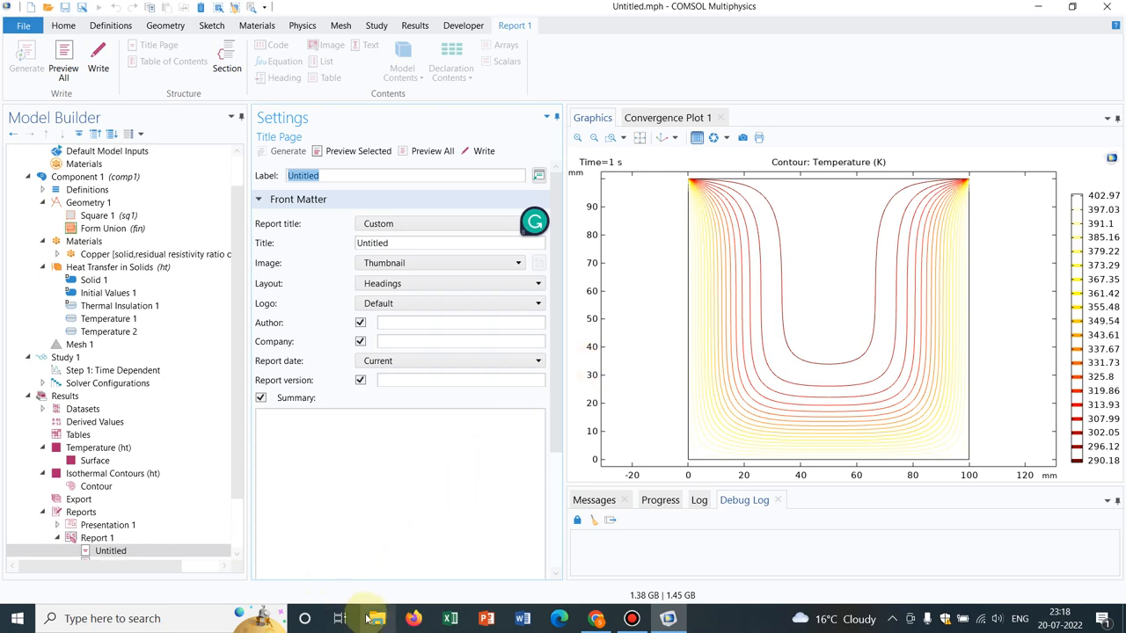
# Step: In File Explorer, check Downloads, then select COMSOL report.docx under Quick access
pyautogui.click(377, 618)
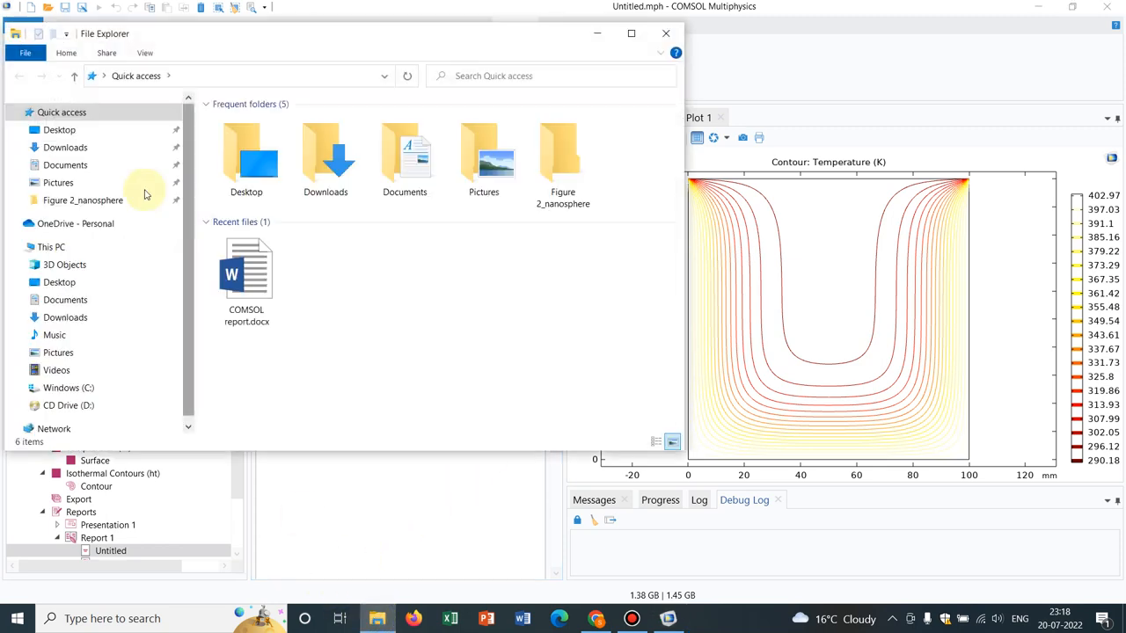
pyautogui.click(65, 147)
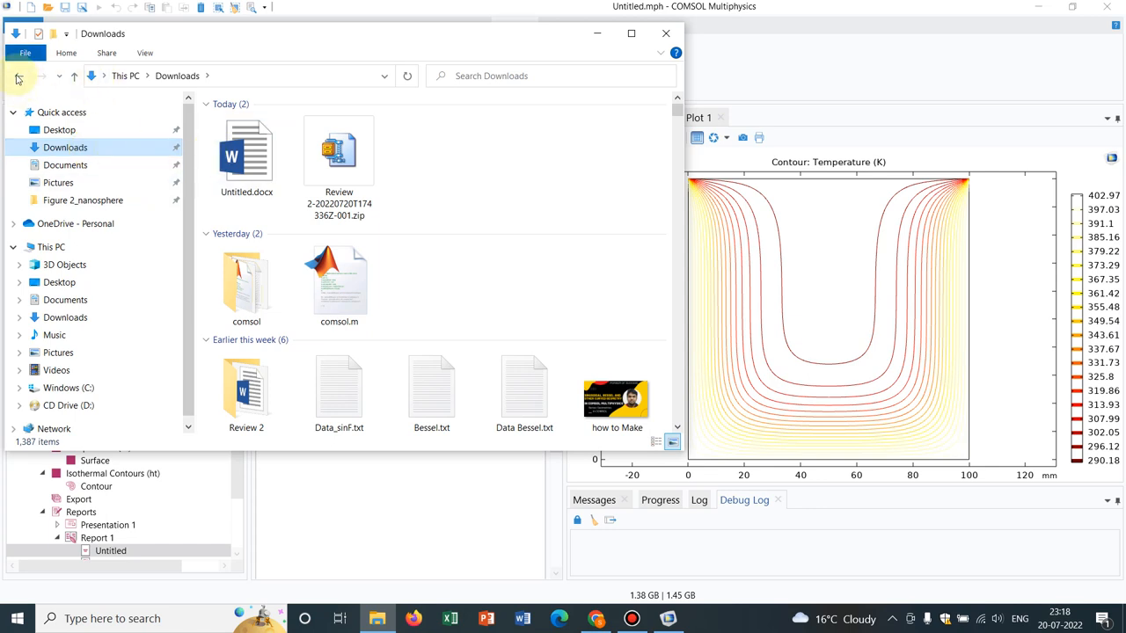
pyautogui.click(17, 77)
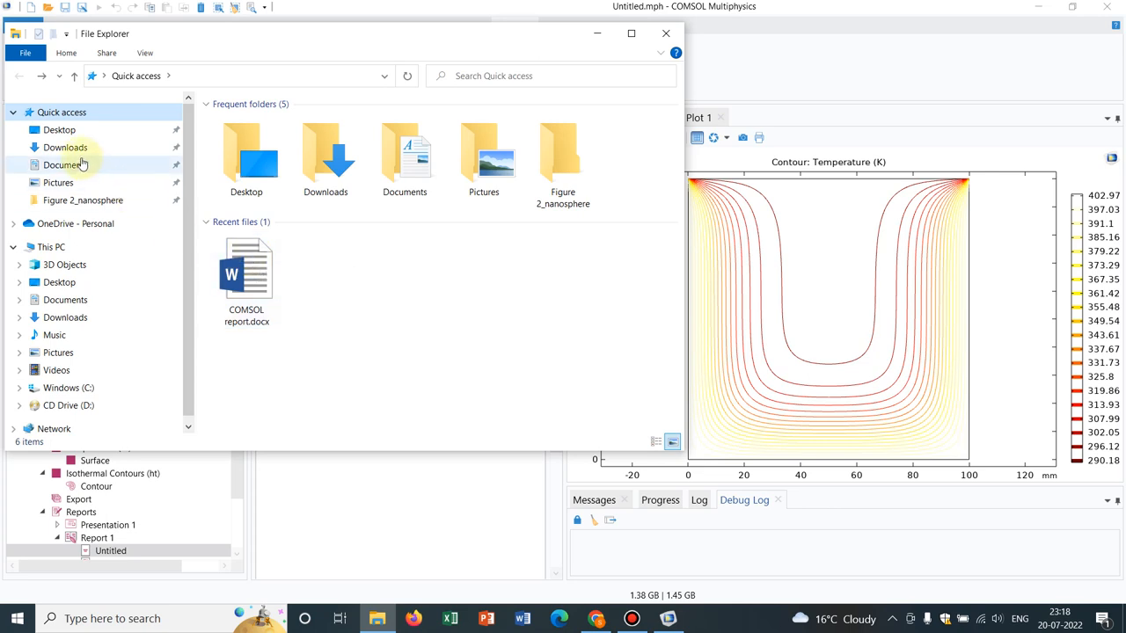
pyautogui.click(246, 272)
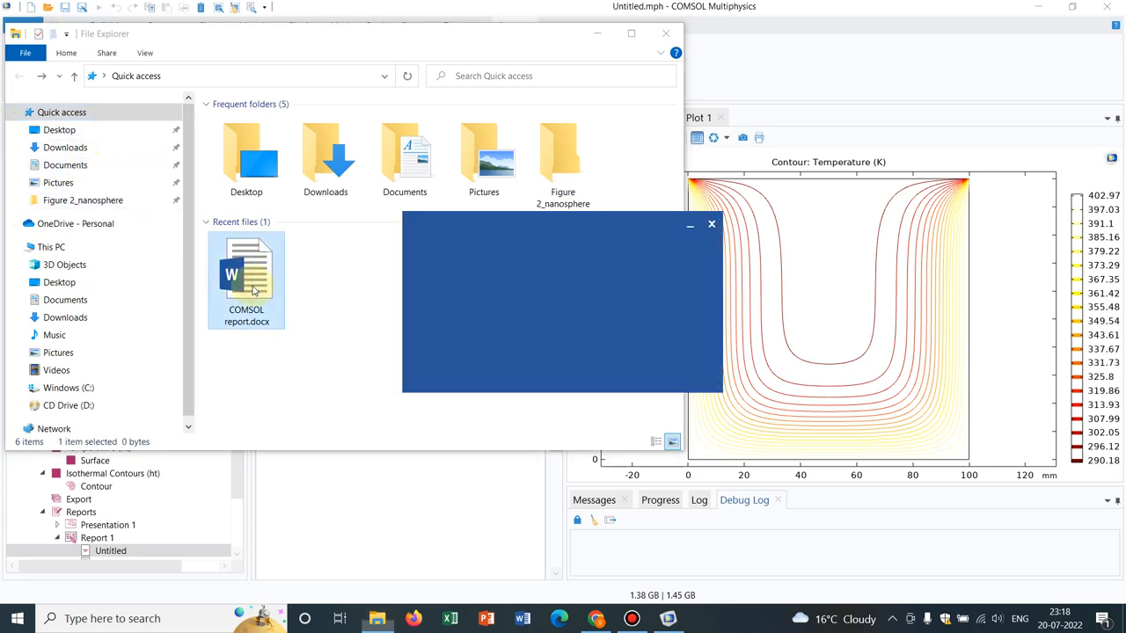
# Step: Open COMSOL report.docx, then dismiss Word's file-not-found error and activation notice
pyautogui.doubleClick(246, 280)
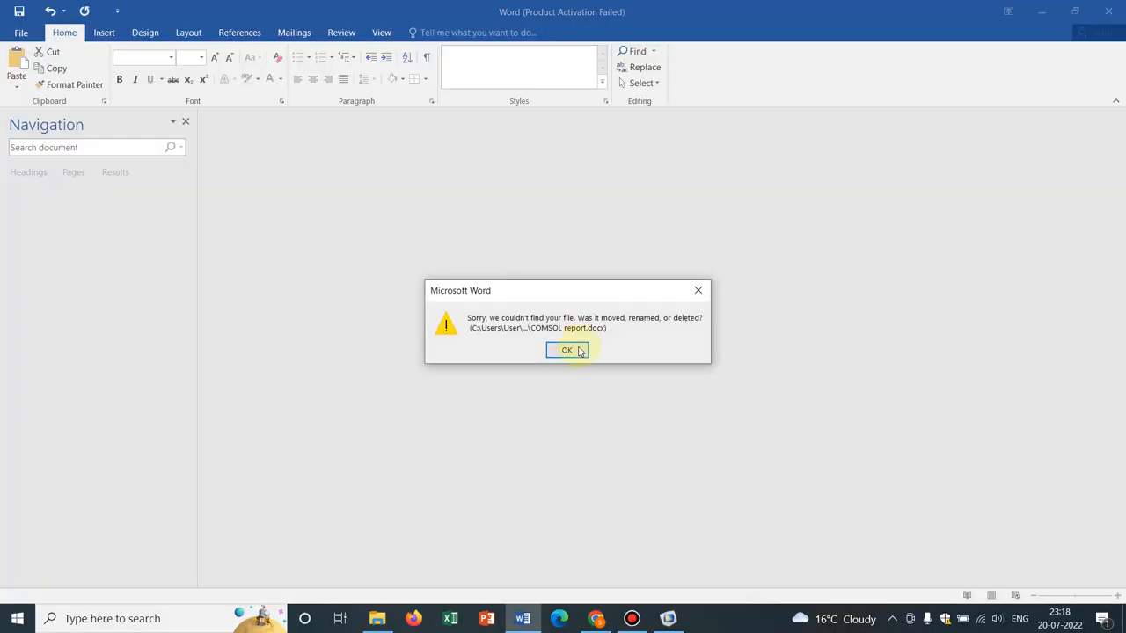
pyautogui.click(566, 350)
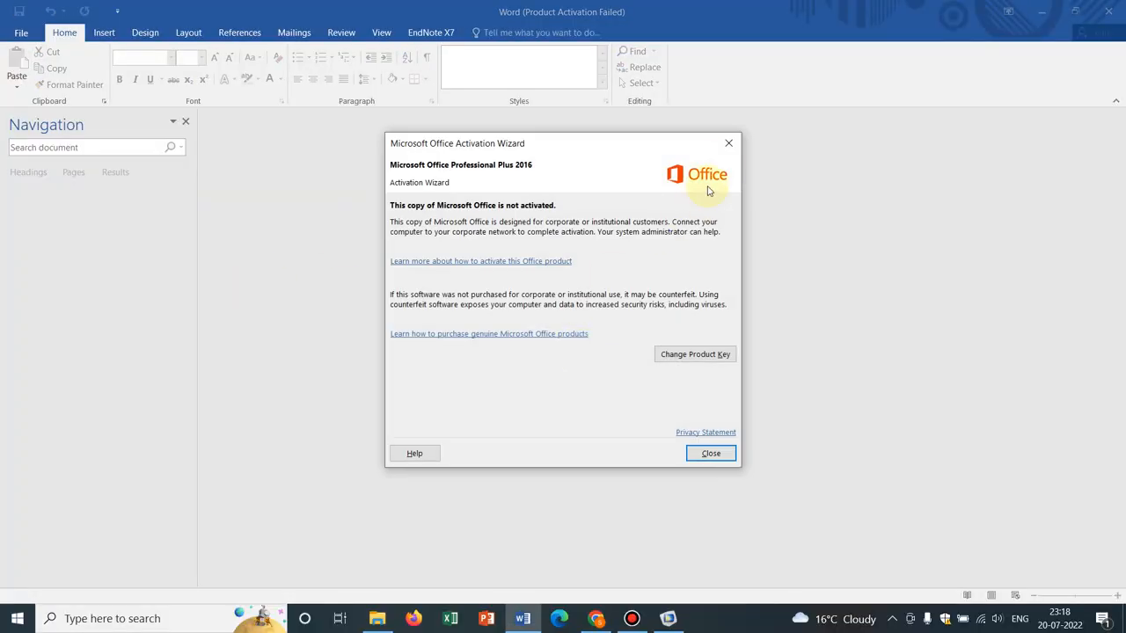
pyautogui.click(709, 453)
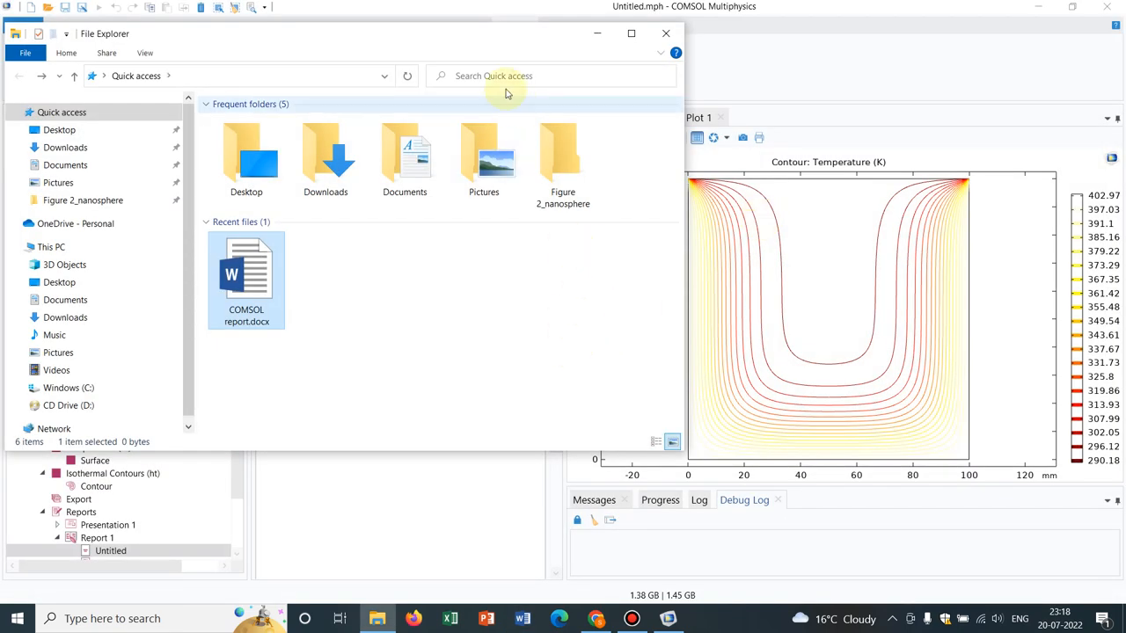
# Step: Return to COMSOL and preview the full Untitled report with its date and contents
pyautogui.click(666, 33)
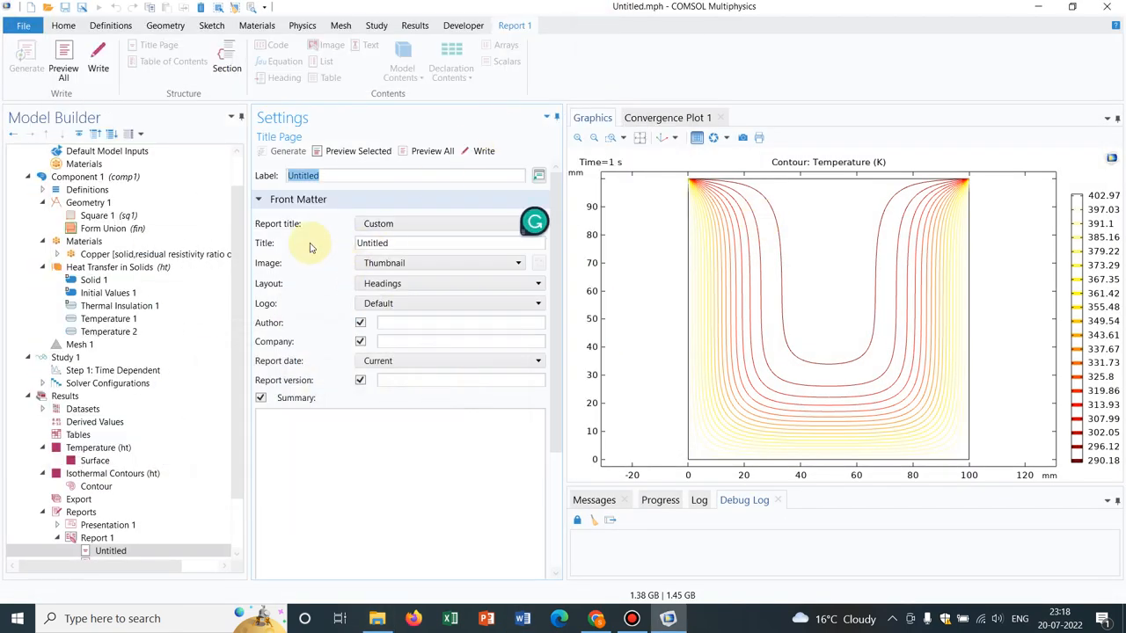
pyautogui.click(358, 150)
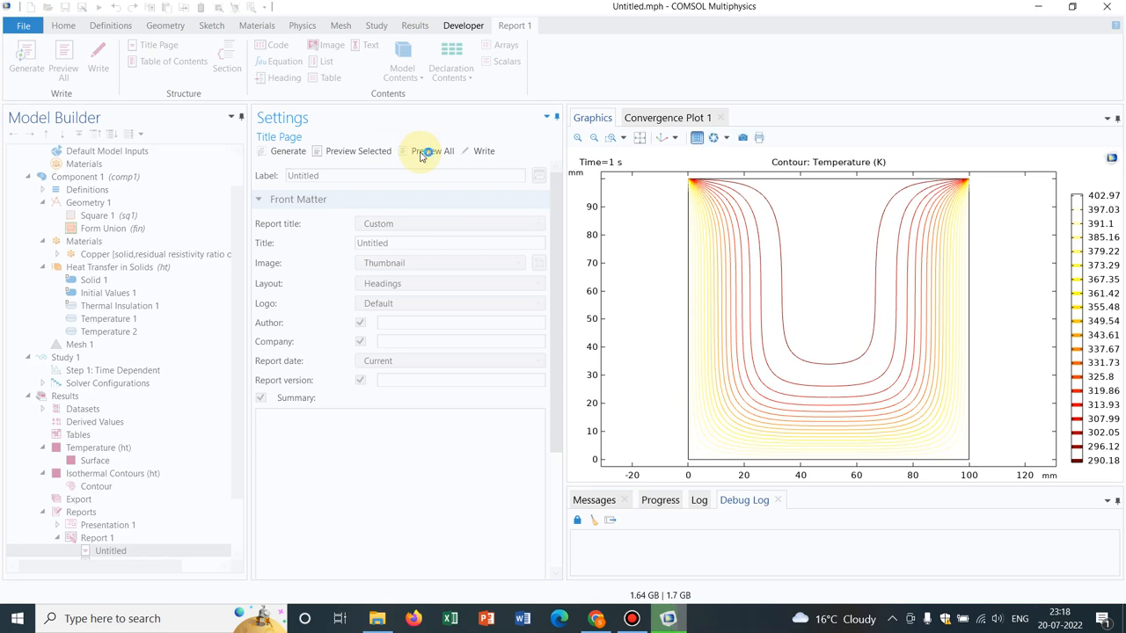
pyautogui.click(432, 151)
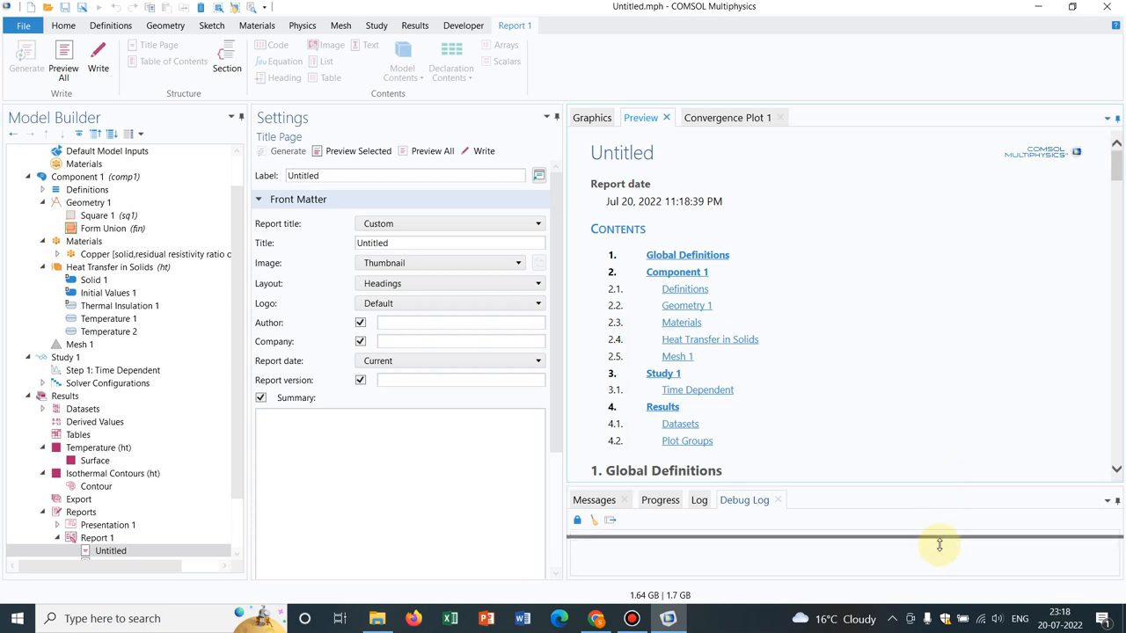
# Step: Minimize the Messages panel and scroll the report preview through geometry, materials and equations
pyautogui.click(687, 254)
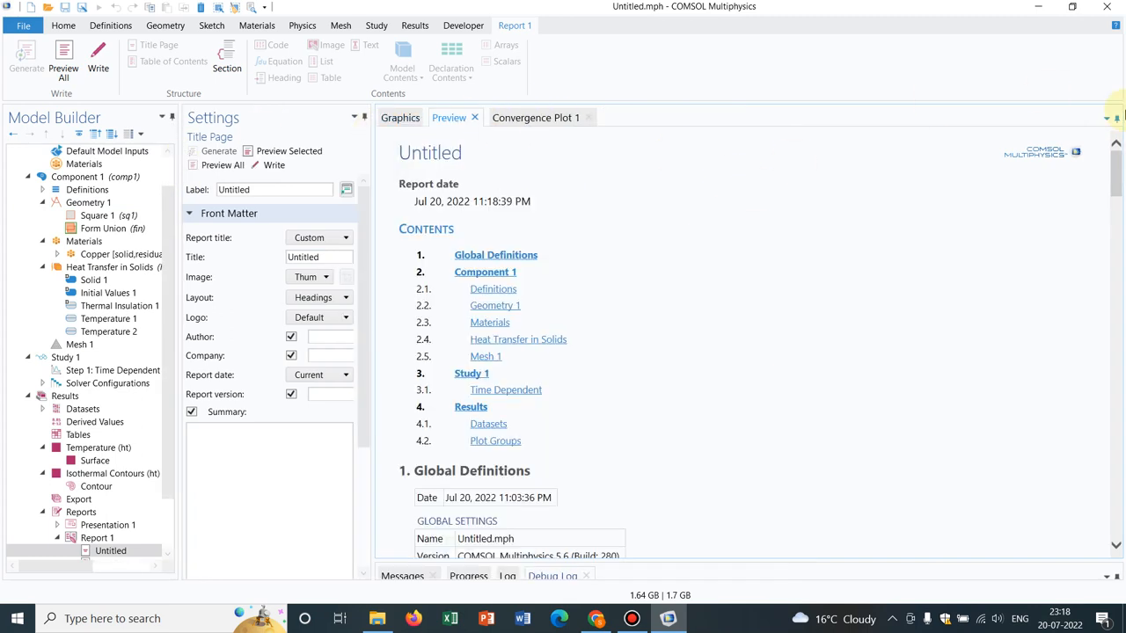
pyautogui.scroll(-3)
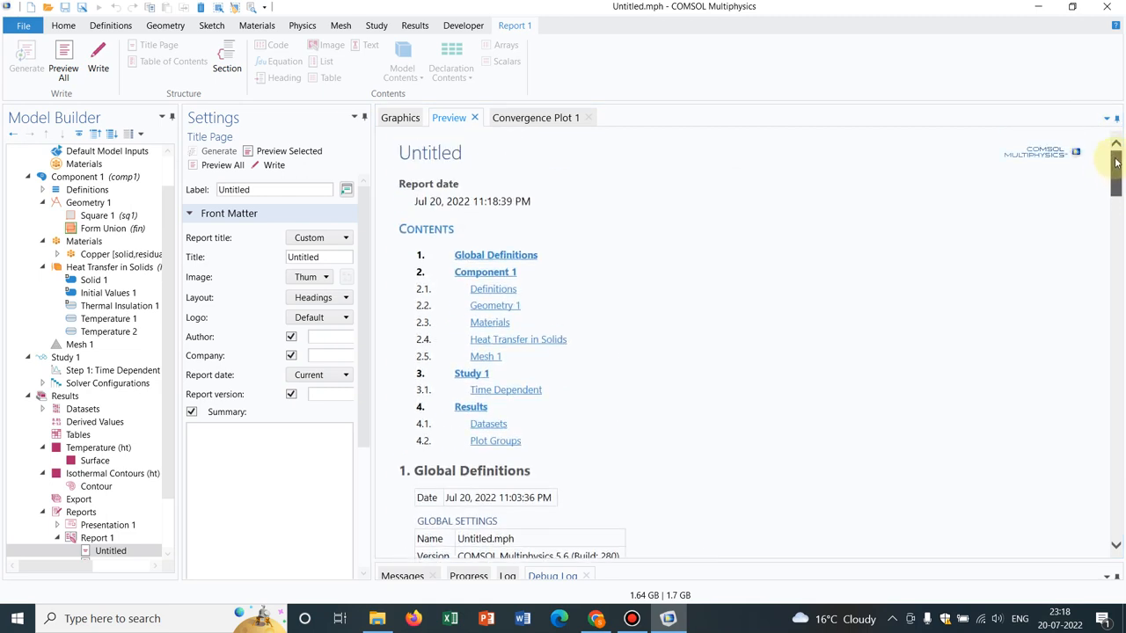
pyautogui.scroll(-3)
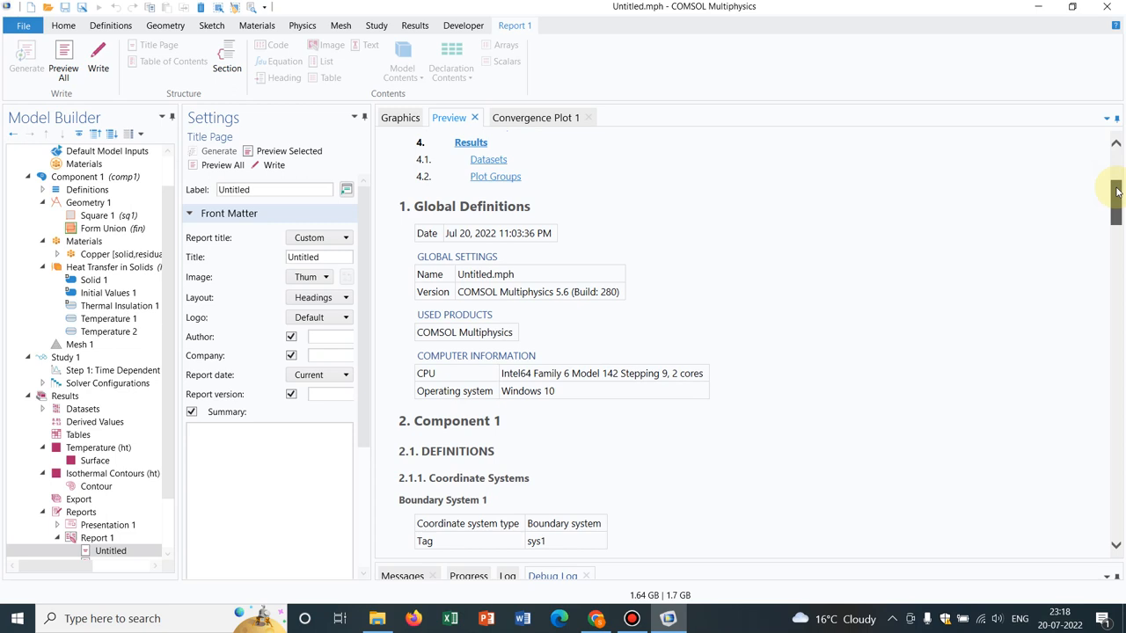
pyautogui.scroll(-3)
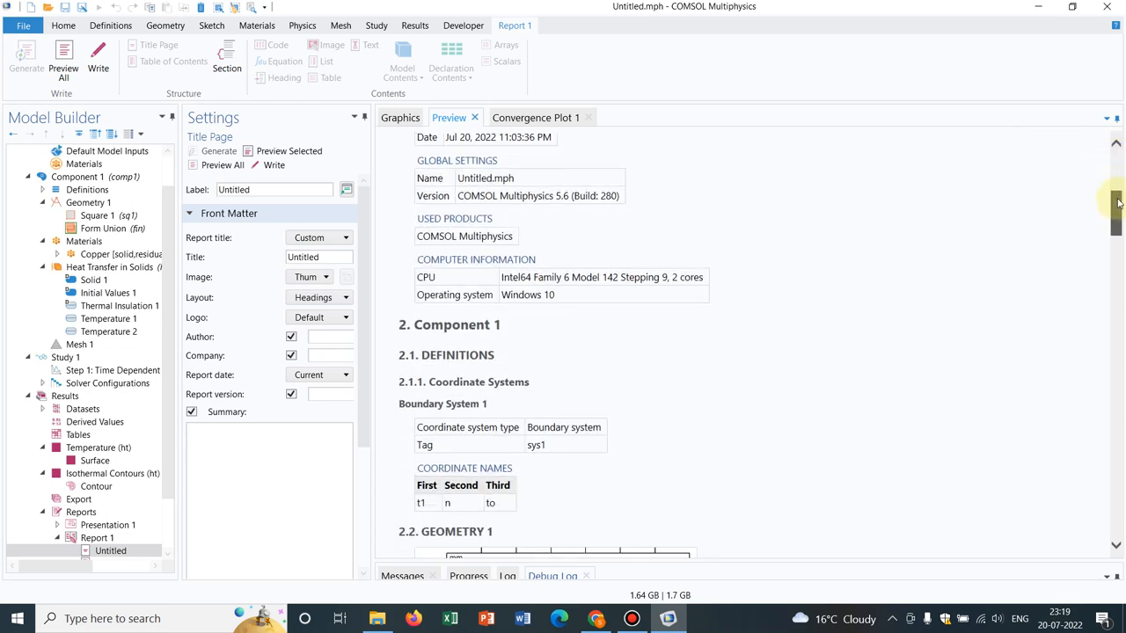
pyautogui.scroll(-3)
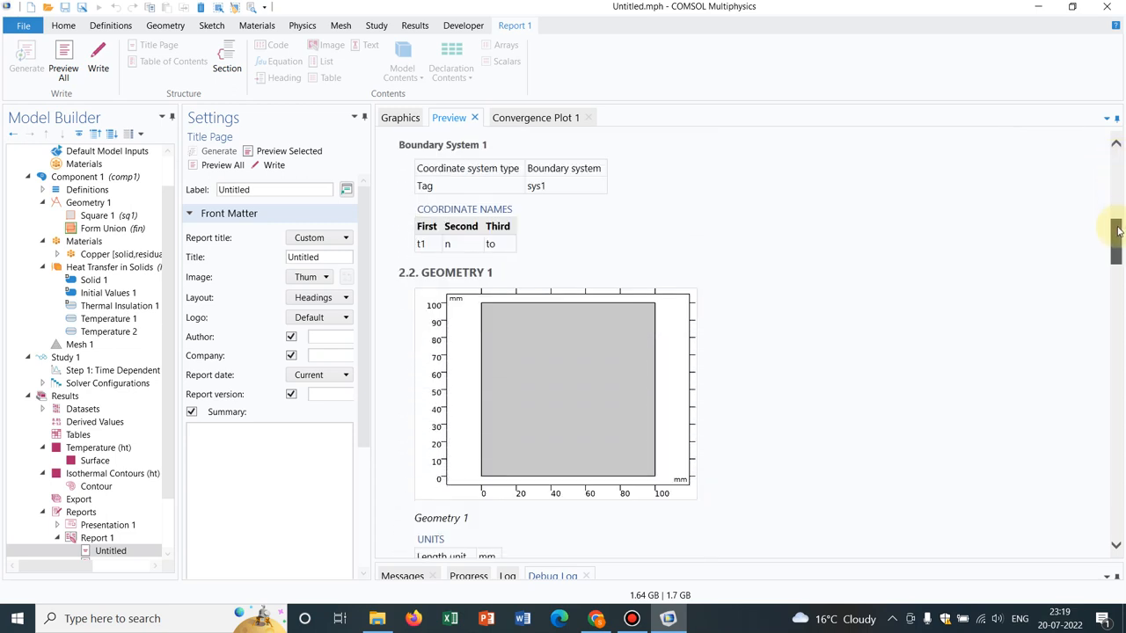
pyautogui.scroll(-3)
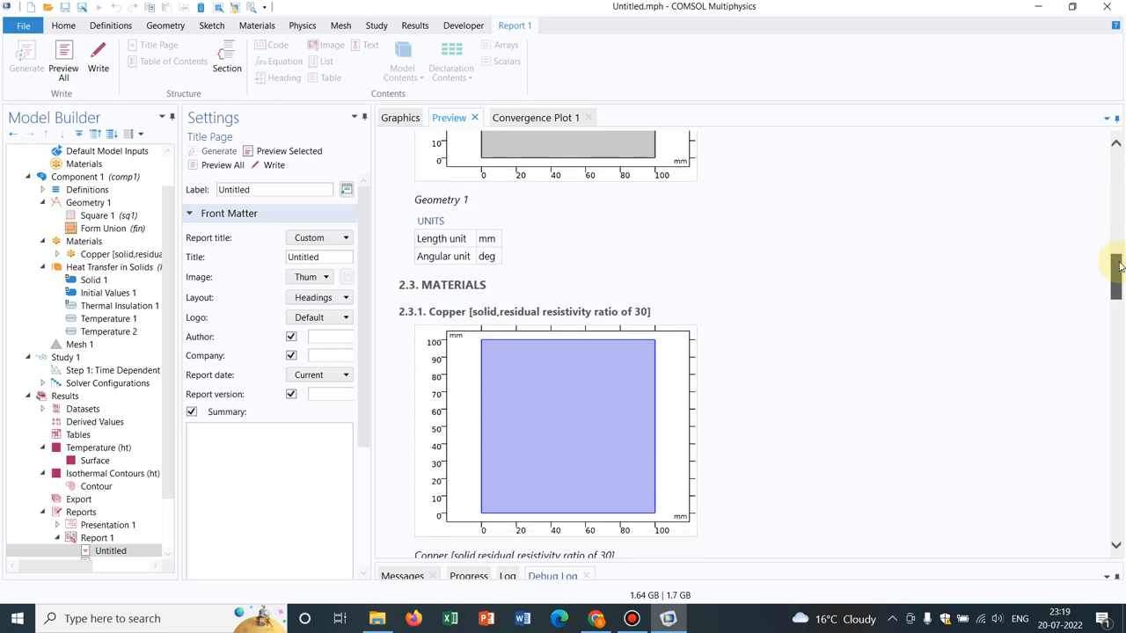
pyautogui.scroll(-3)
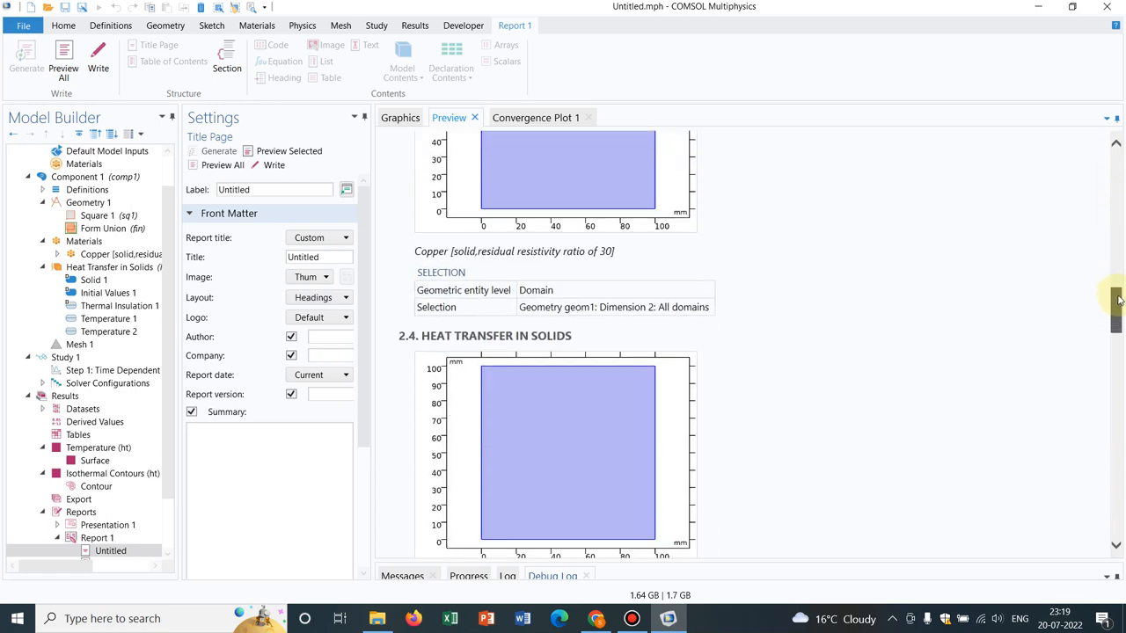
# Step: Scroll on through mesh, study and temperature contour plots, and widen the preview pane
pyautogui.scroll(-3)
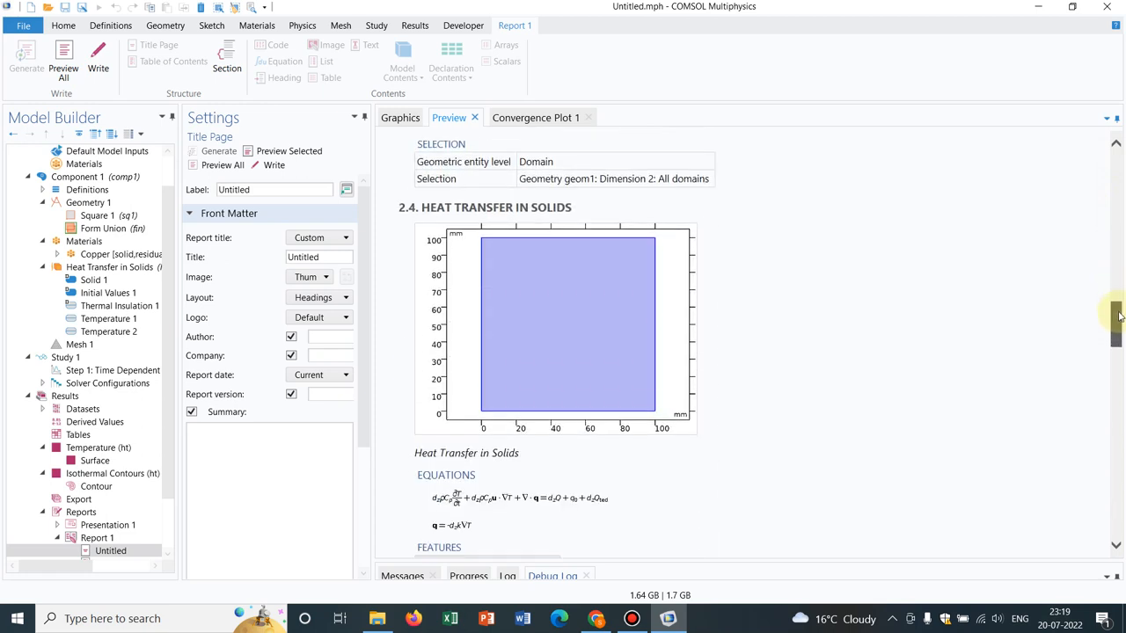
pyautogui.scroll(-3)
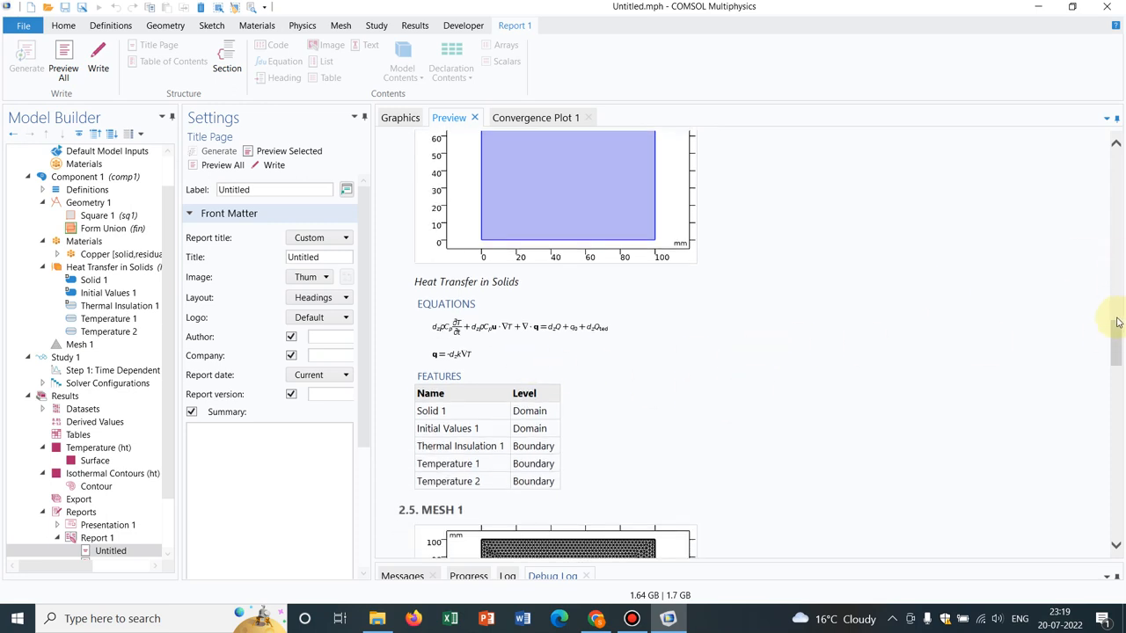
pyautogui.scroll(-3)
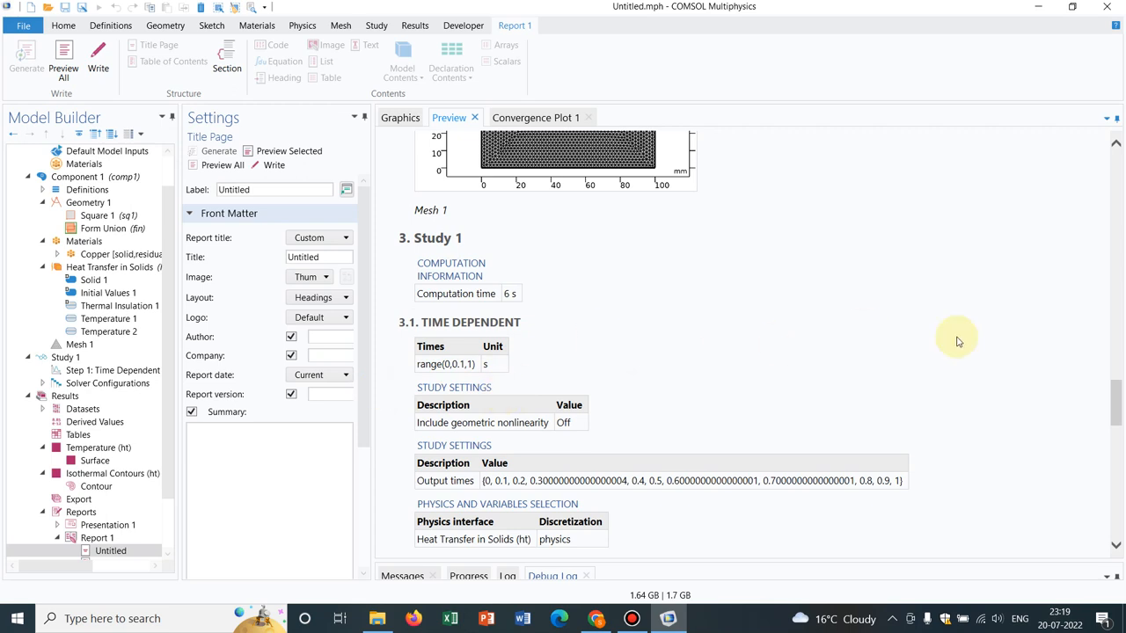
pyautogui.scroll(-3)
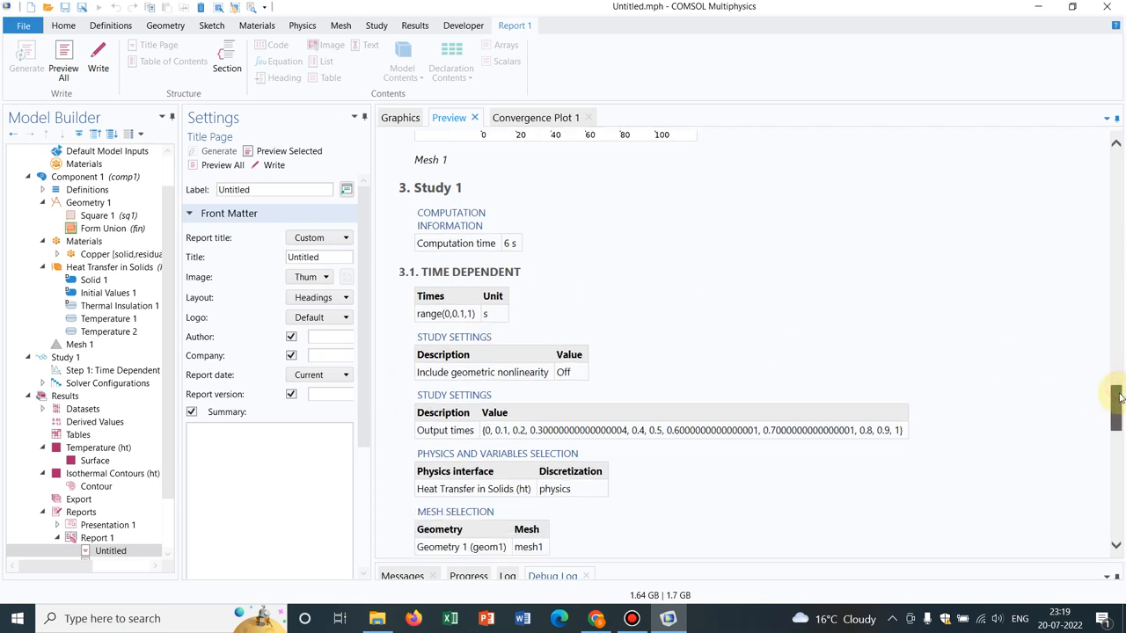
pyautogui.scroll(-3)
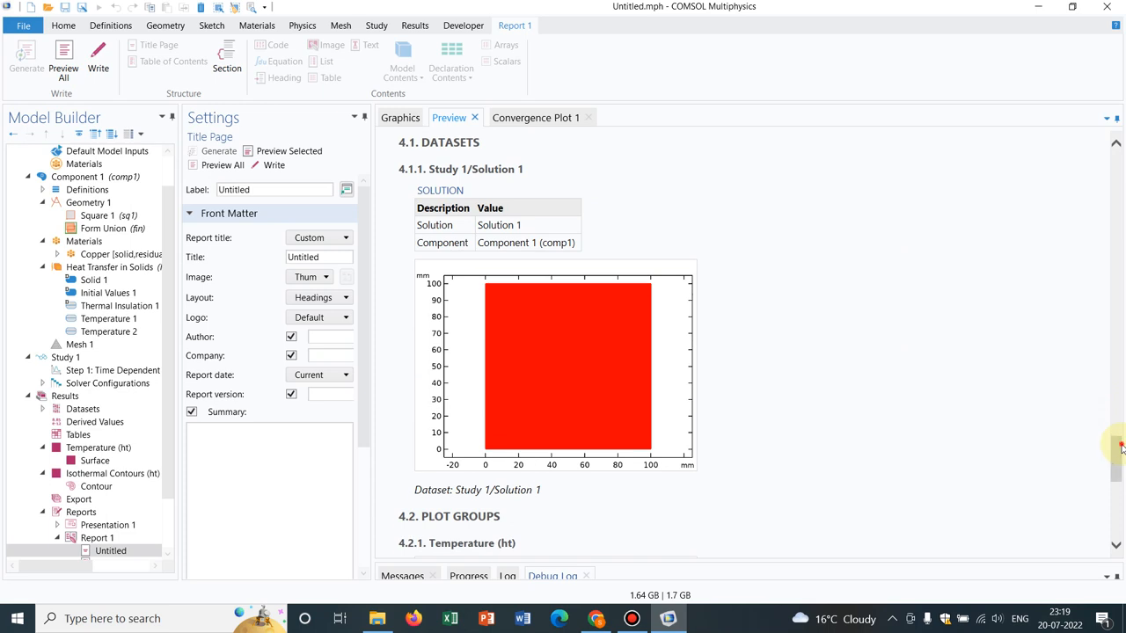
pyautogui.scroll(-3)
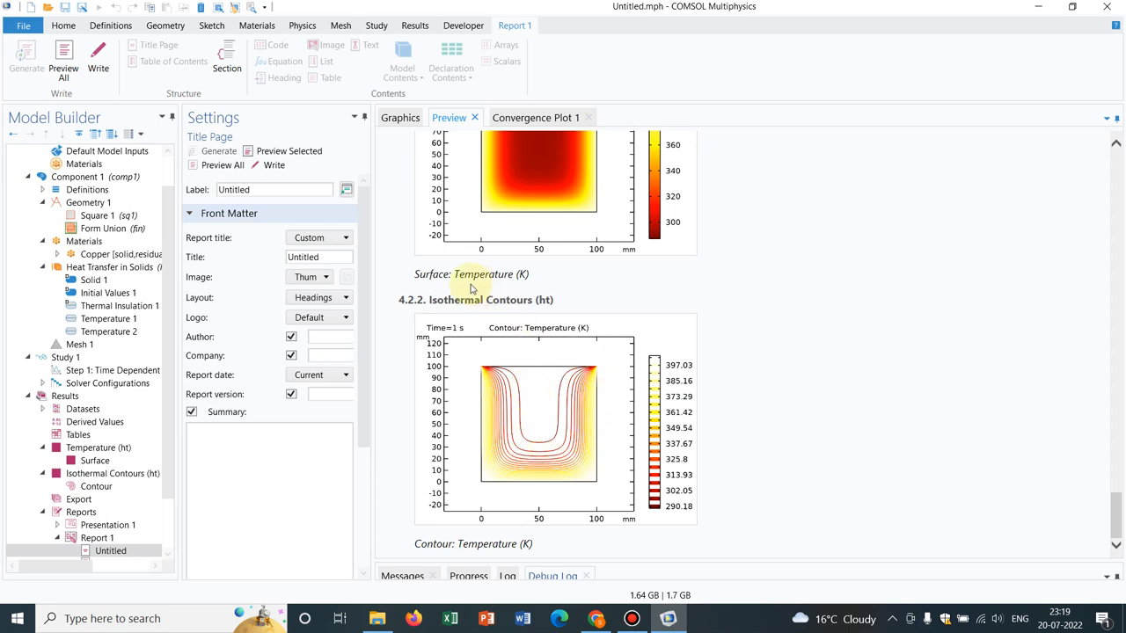
pyautogui.moveTo(362, 154)
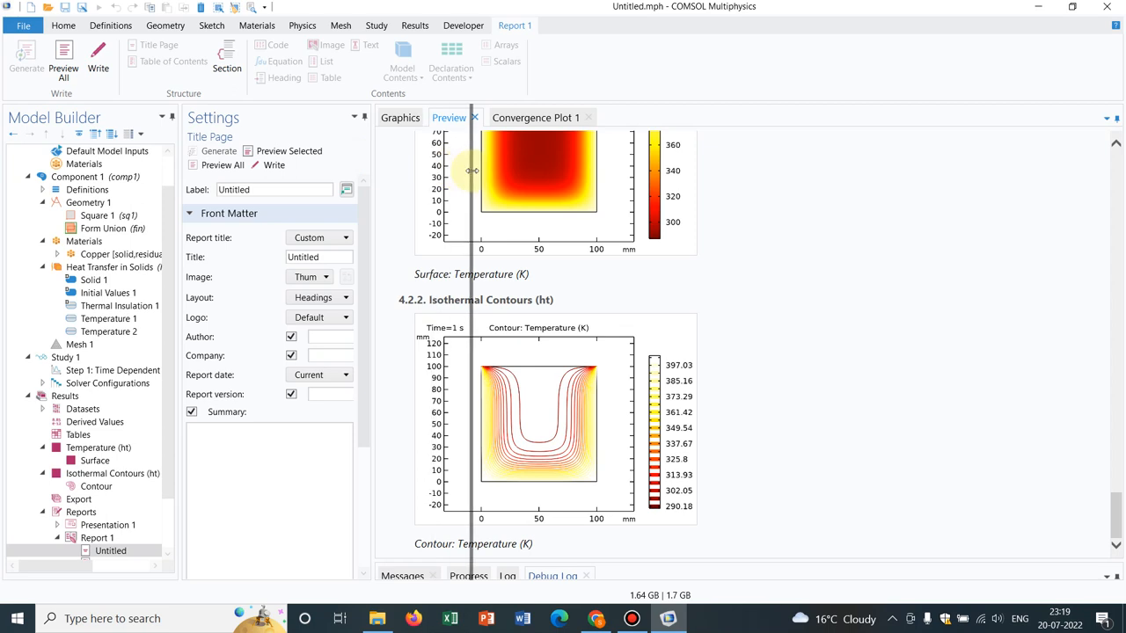
pyautogui.moveTo(472, 170); pyautogui.dragTo(538, 182)
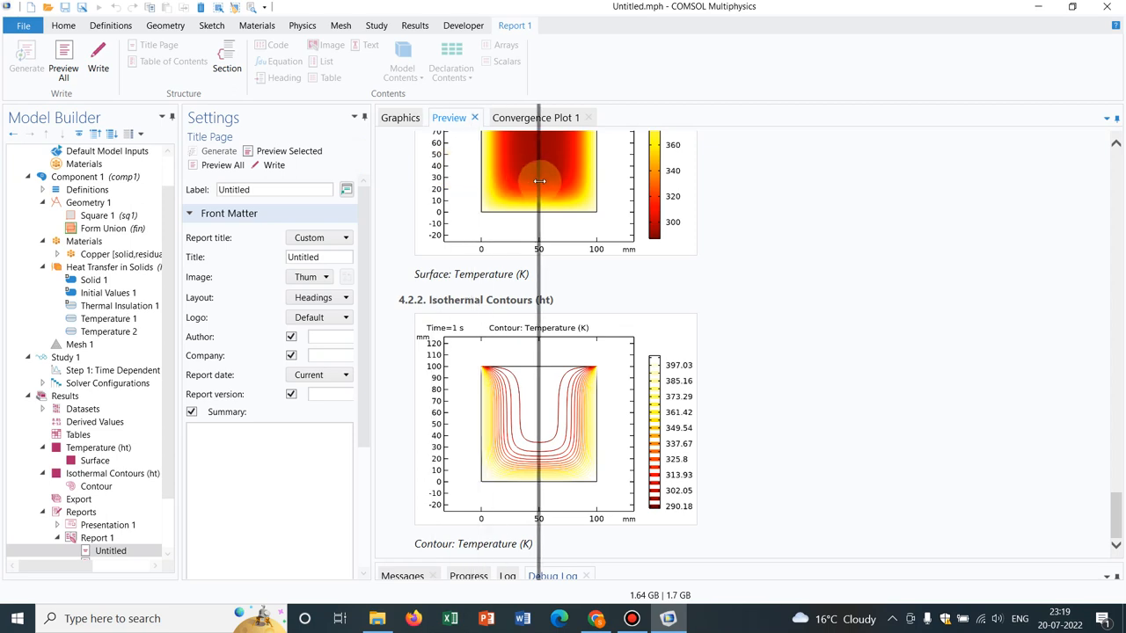